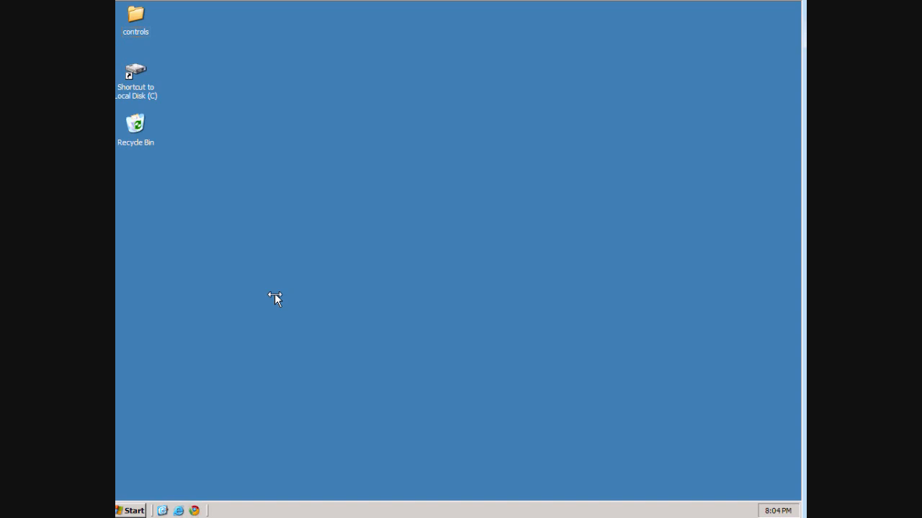
{"action": "mouse_move", "coordinate": [128, 510]}
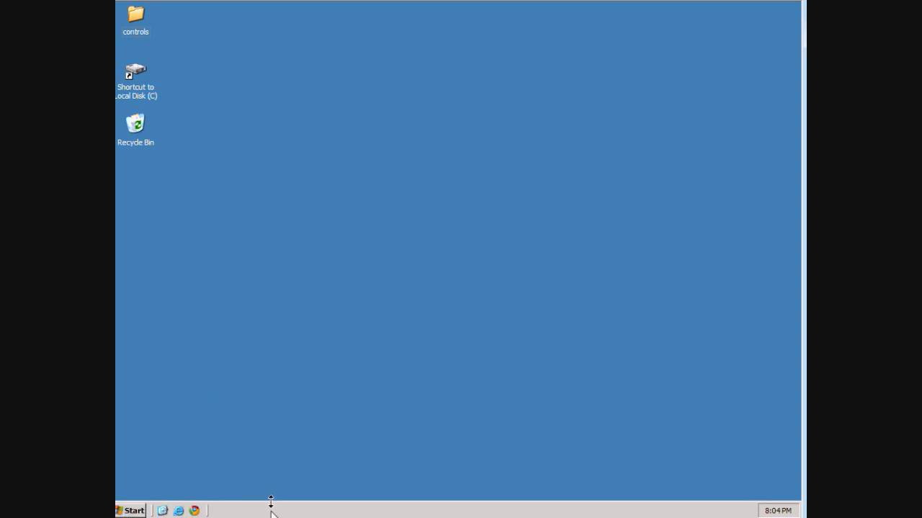
{"action": "mouse_move", "coordinate": [272, 513]}
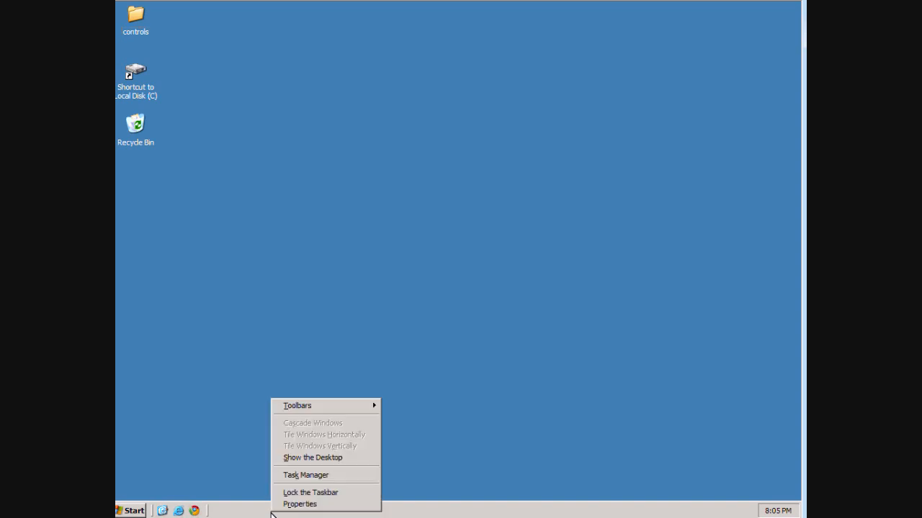
Step: Launch Task Manager, check CPU and memory performance, then close it
{"action": "left_click", "coordinate": [305, 475]}
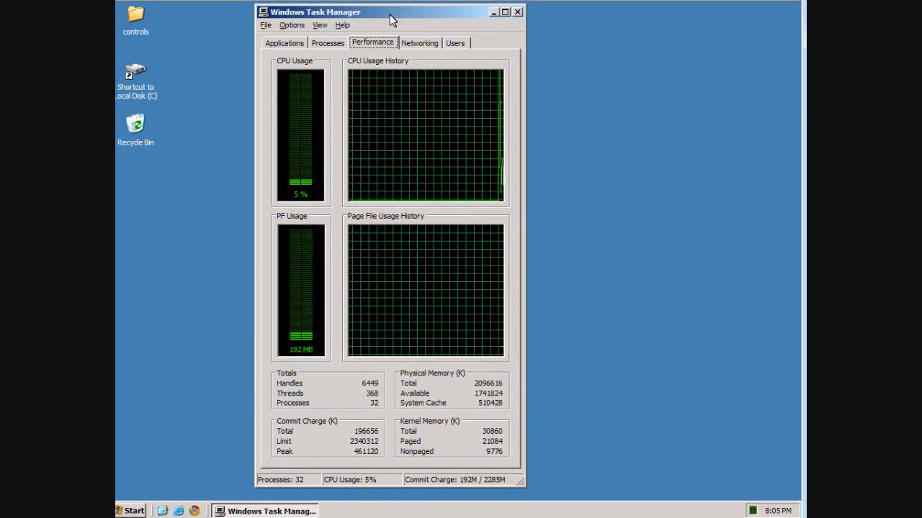
{"action": "mouse_move", "coordinate": [314, 361]}
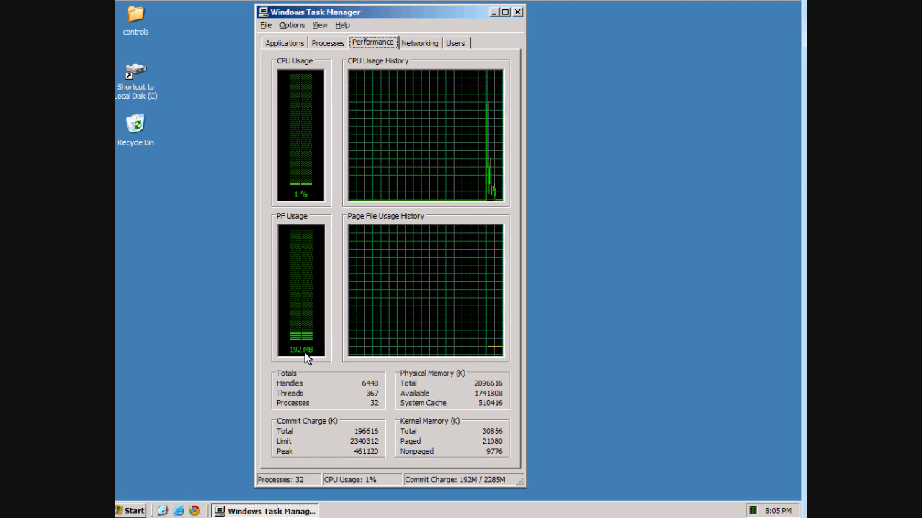
{"action": "mouse_move", "coordinate": [340, 319]}
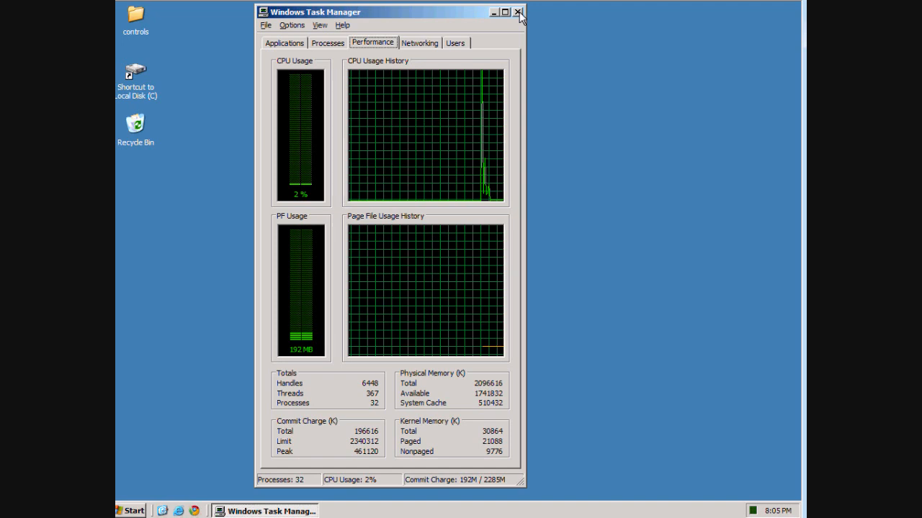
{"action": "mouse_move", "coordinate": [518, 12]}
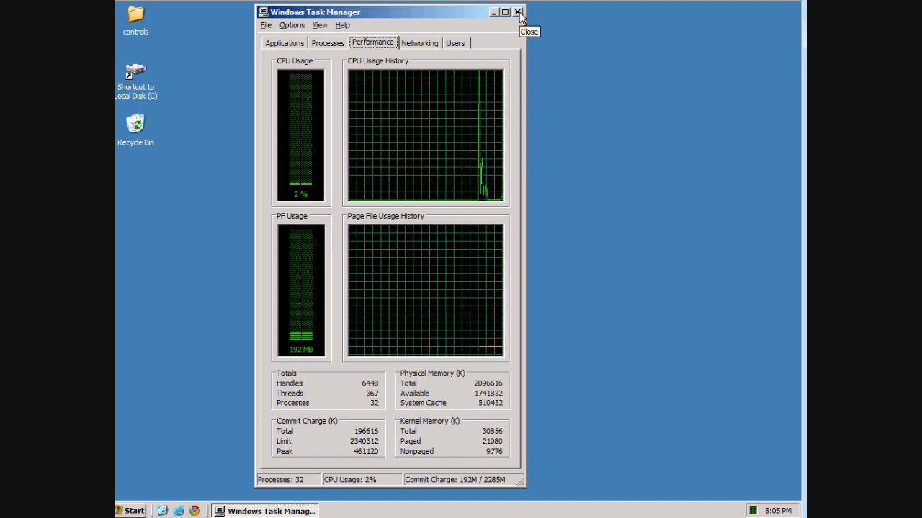
{"action": "left_click", "coordinate": [518, 12]}
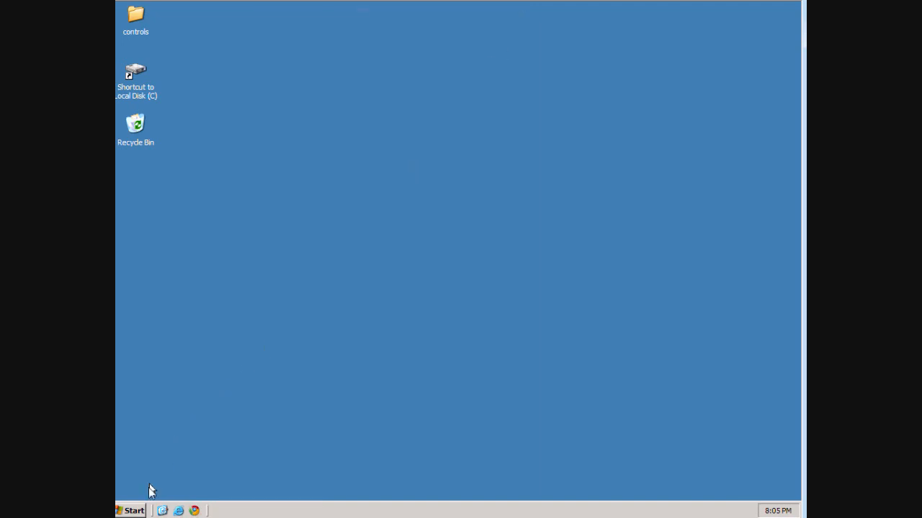
Step: Launch Management Studio, connect to SQLEXPRESS and create a new database named ecm
{"action": "left_click", "coordinate": [133, 510]}
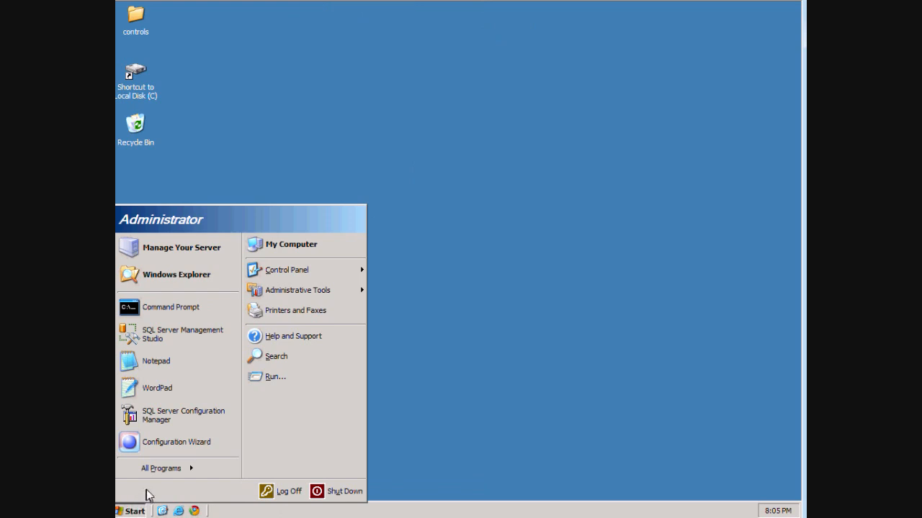
{"action": "mouse_move", "coordinate": [175, 415]}
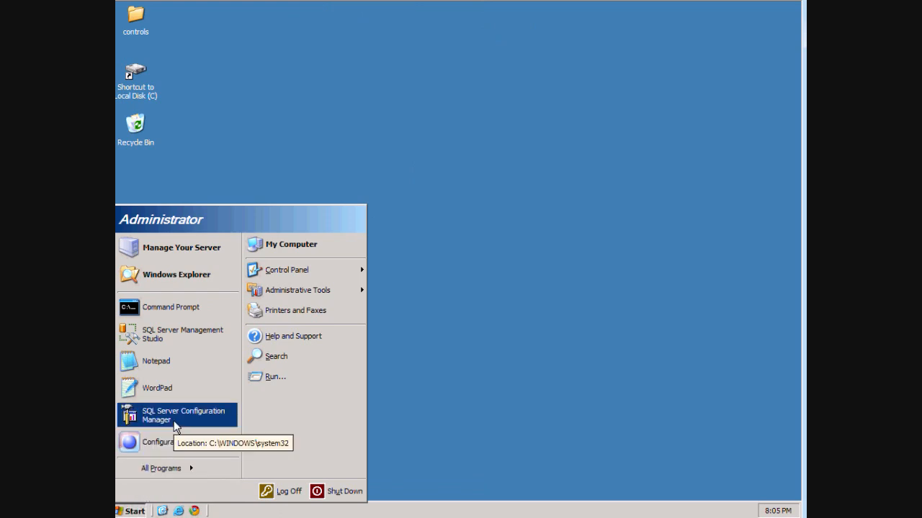
{"action": "left_click", "coordinate": [184, 415]}
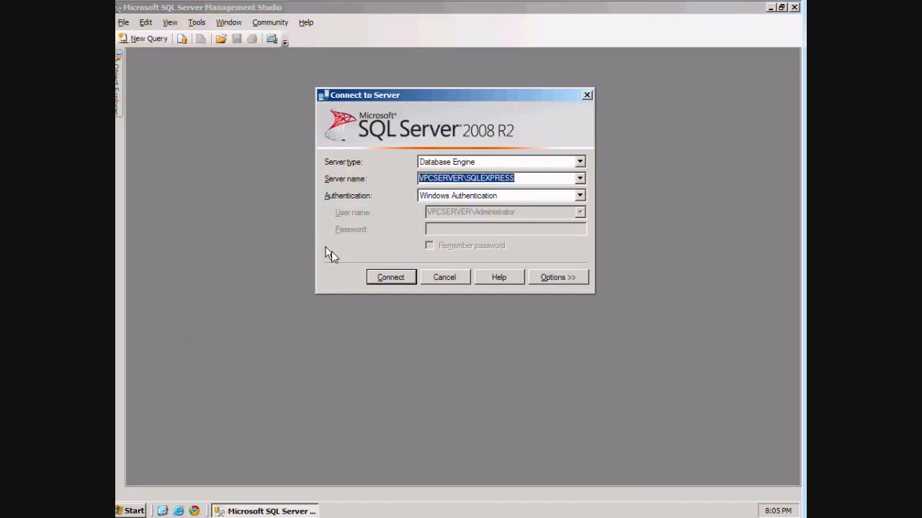
{"action": "left_click", "coordinate": [390, 276]}
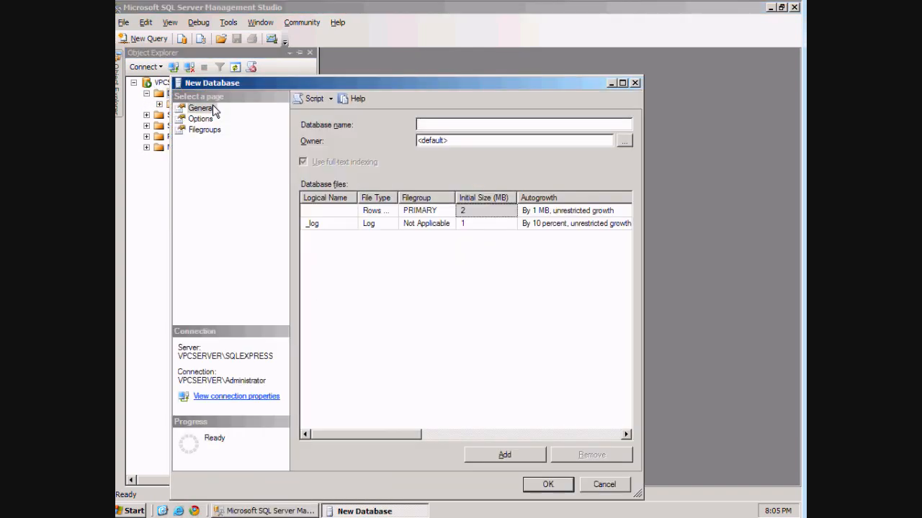
{"action": "type", "text": "ecm"}
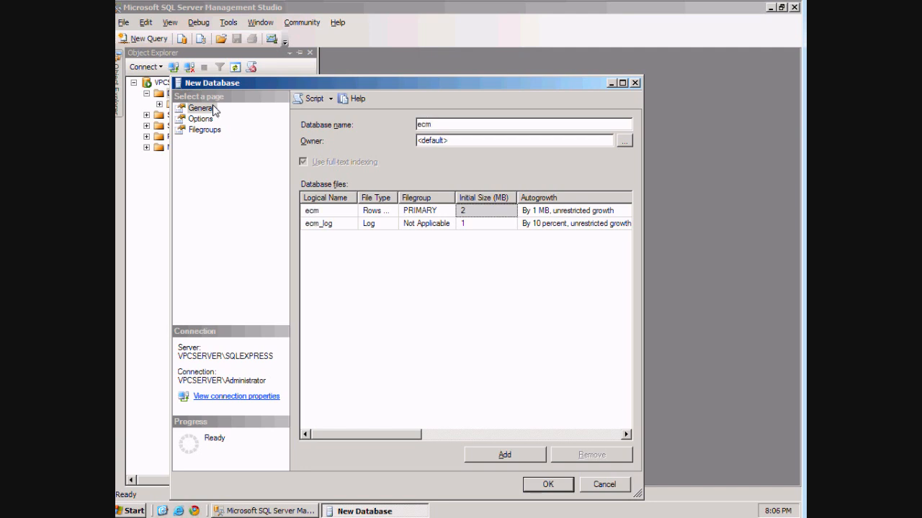
{"action": "left_click", "coordinate": [547, 484]}
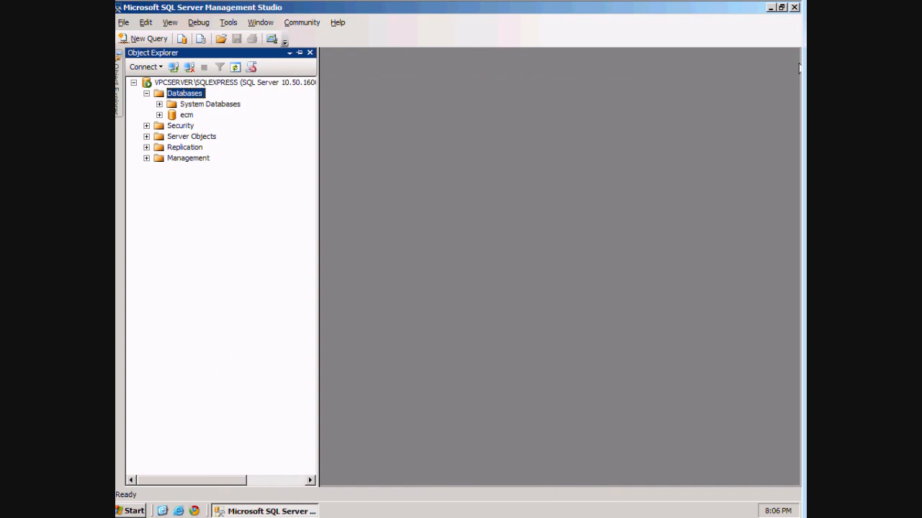
{"action": "mouse_move", "coordinate": [794, 12]}
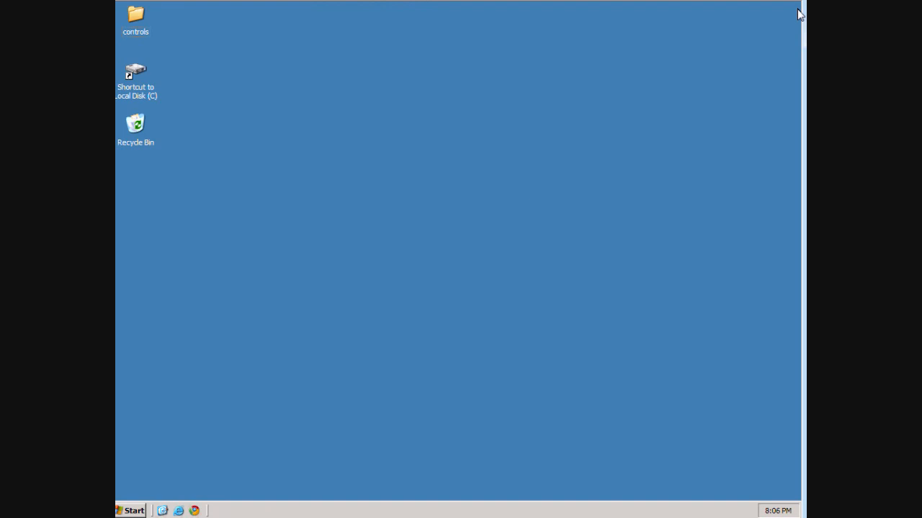
Step: Launch Configuration Manager and inspect the SQL Server Browser and main SQL Server services
{"action": "left_click", "coordinate": [133, 510]}
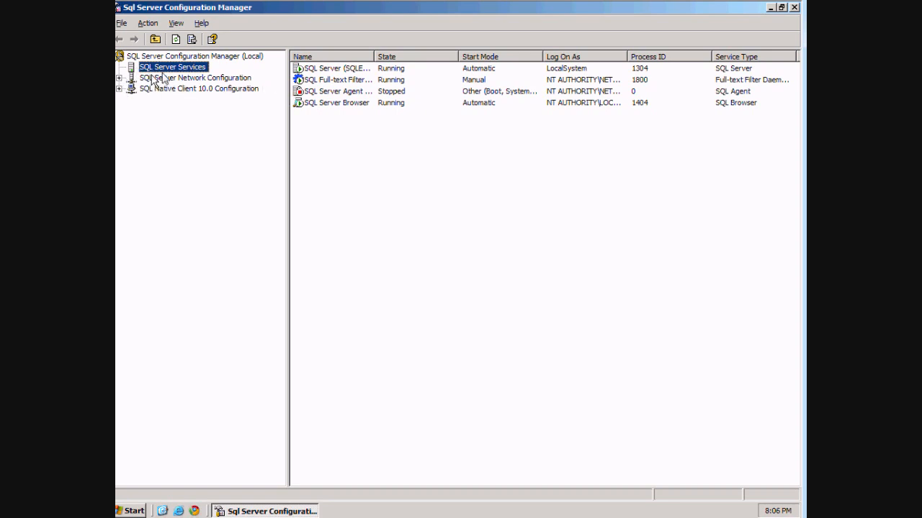
{"action": "left_click", "coordinate": [337, 102]}
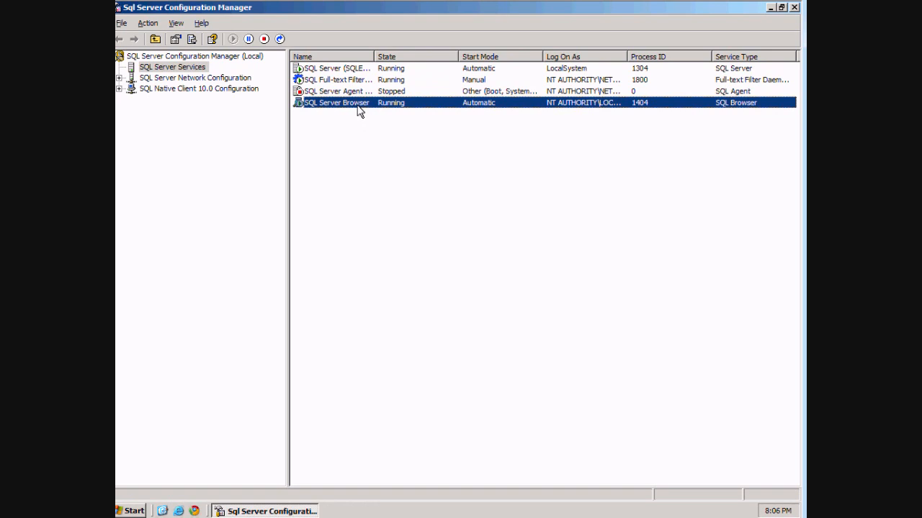
{"action": "mouse_move", "coordinate": [492, 107]}
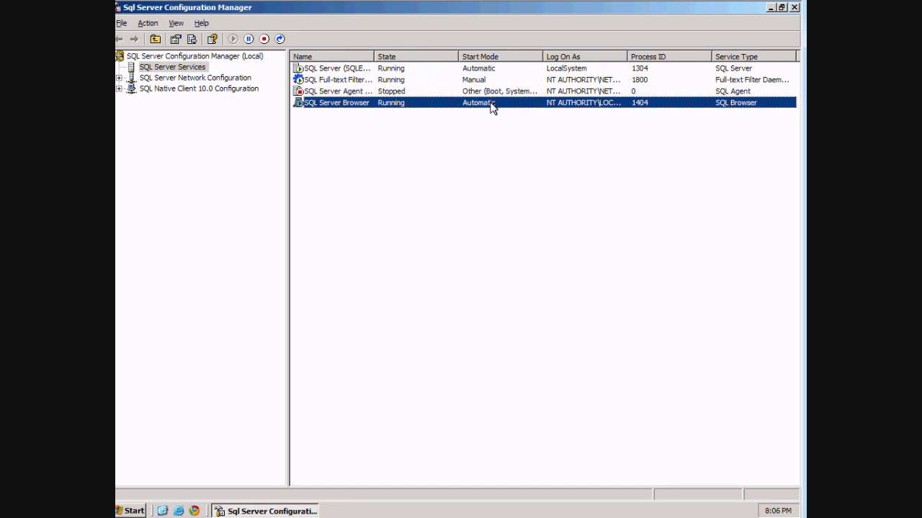
{"action": "left_click", "coordinate": [331, 68]}
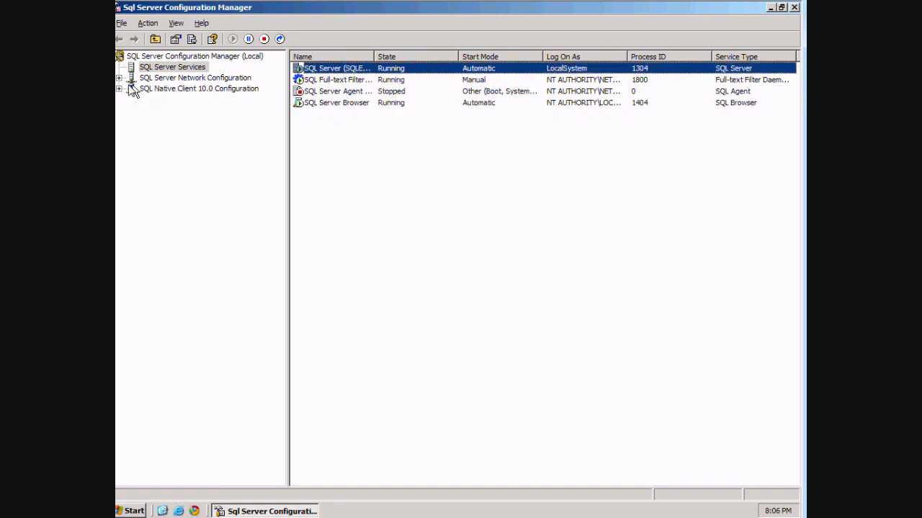
Step: Show Protocols for SQLEXPRESS and bring up the actions for the enabled TCP/IP protocol
{"action": "left_click", "coordinate": [196, 78]}
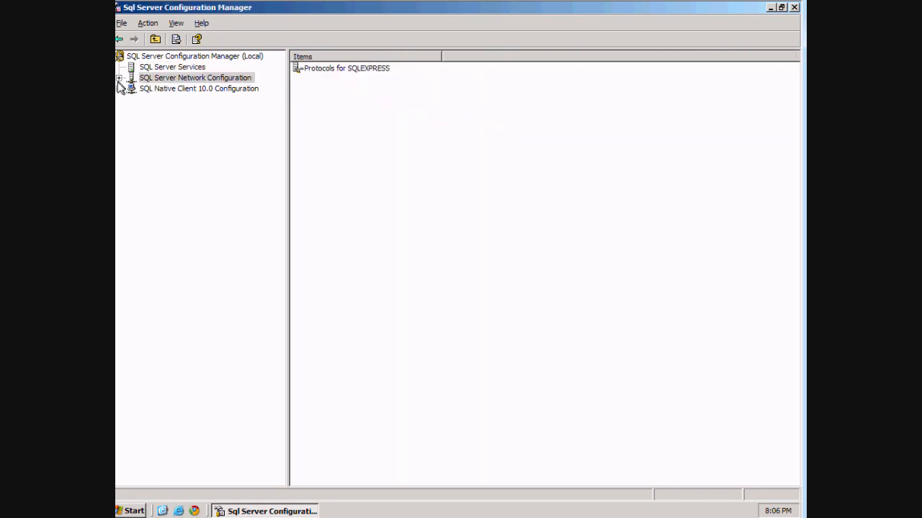
{"action": "left_click", "coordinate": [201, 88]}
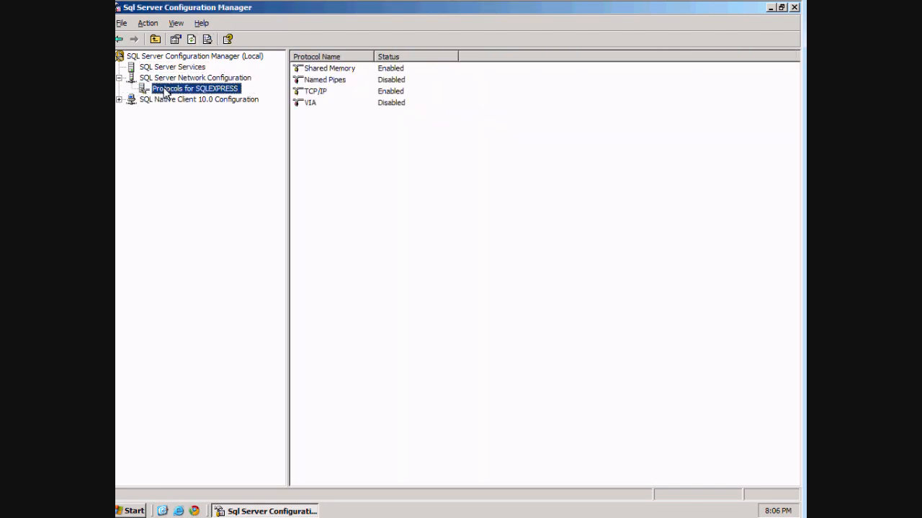
{"action": "left_click", "coordinate": [316, 90]}
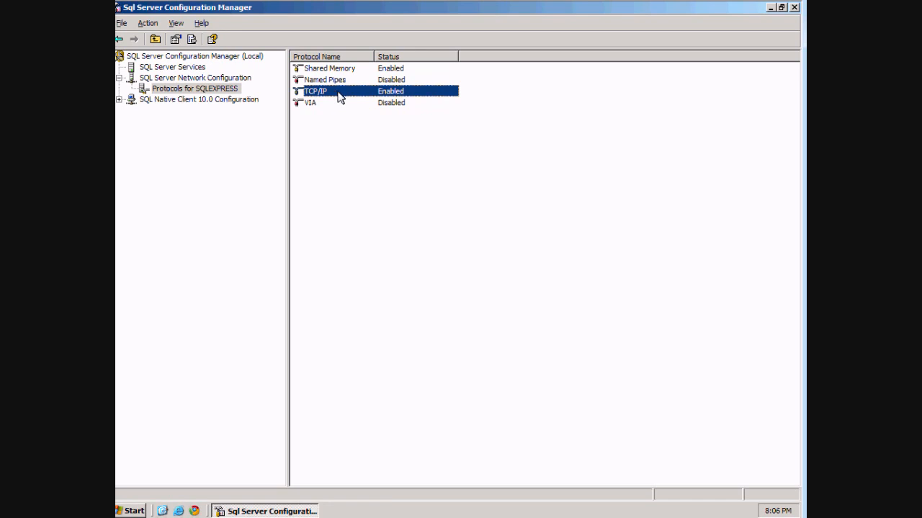
{"action": "right_click", "coordinate": [316, 91]}
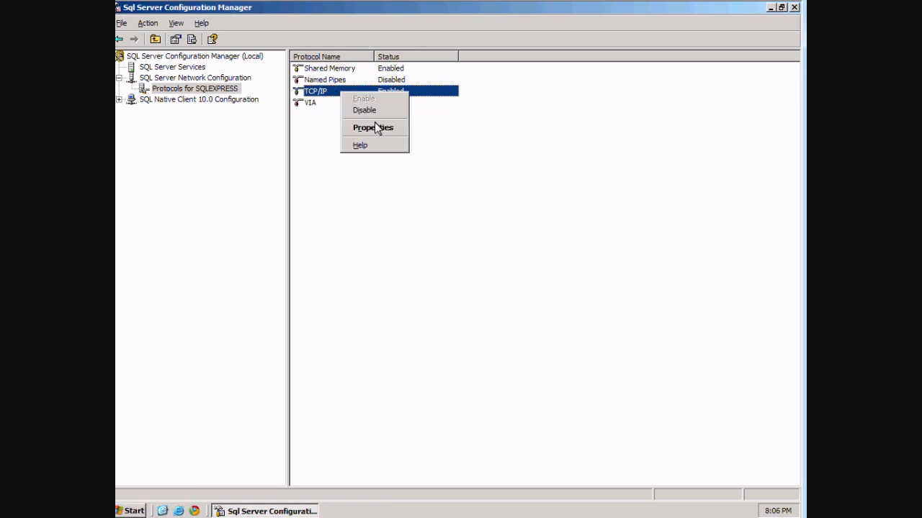
{"action": "mouse_move", "coordinate": [363, 98]}
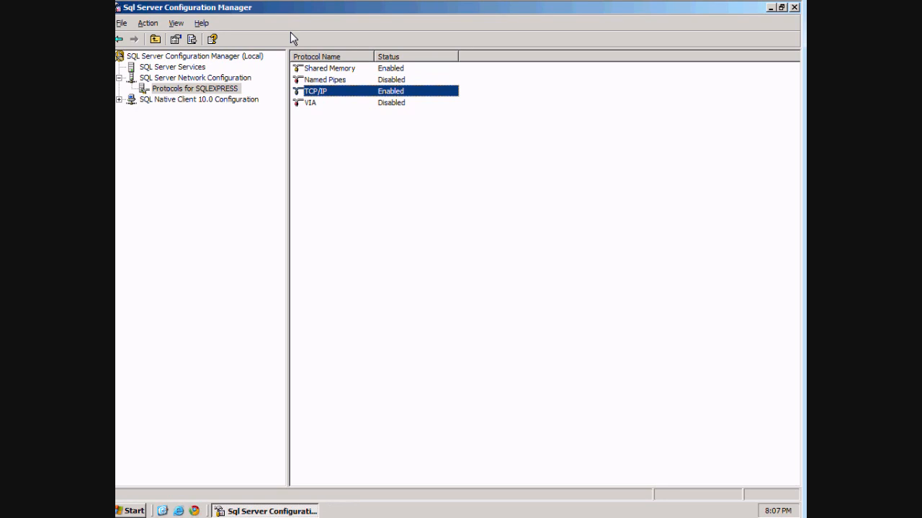
{"action": "mouse_move", "coordinate": [326, 101]}
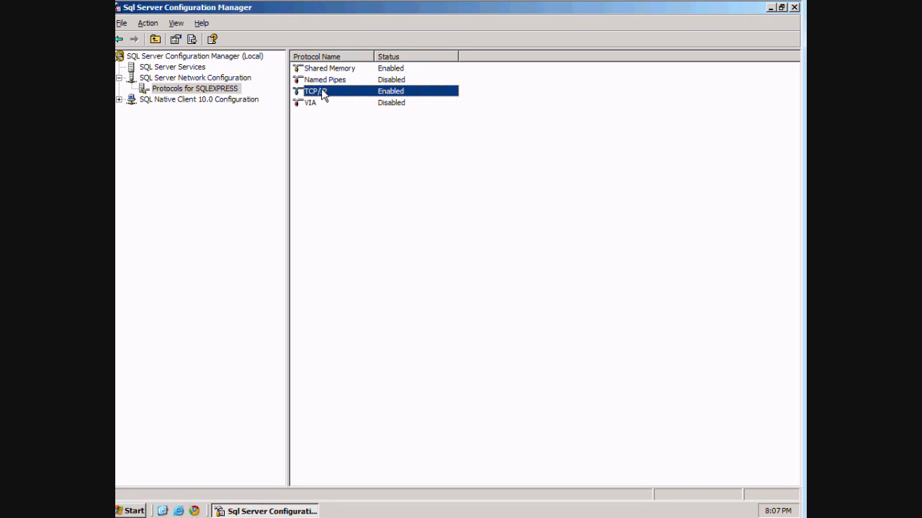
Step: Return to the SQL Server Services list and take a final look at a service's actions
{"action": "left_click", "coordinate": [172, 66]}
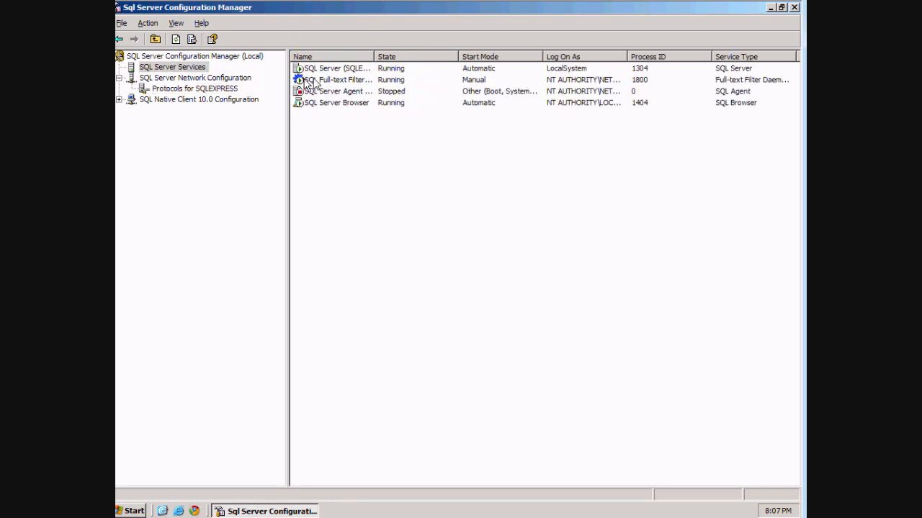
{"action": "right_click", "coordinate": [331, 67]}
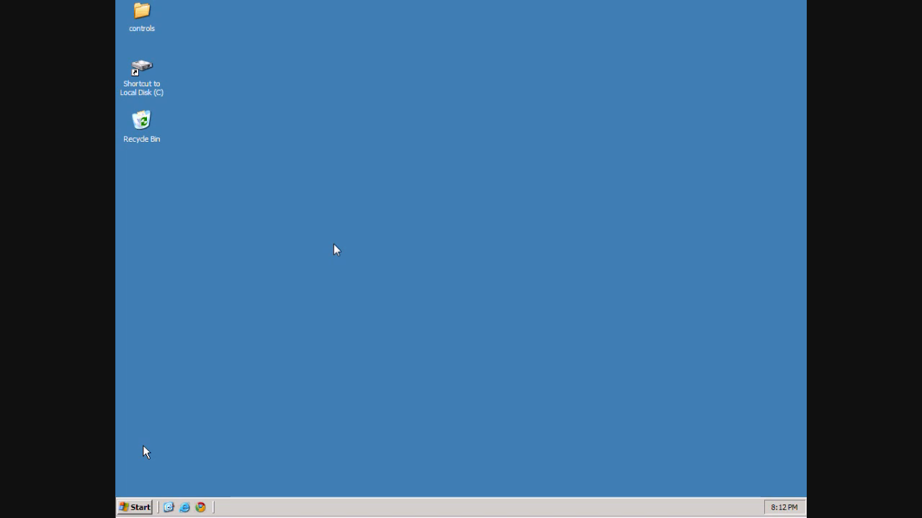
{"action": "mouse_move", "coordinate": [165, 60]}
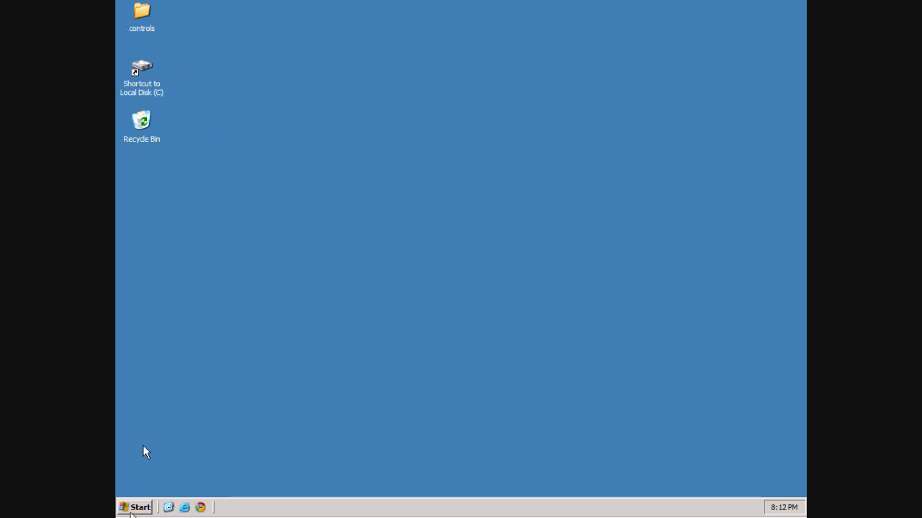
Step: Browse to D:\rcu\rcuHome\BIN in Windows Explorer and launch rcu.bat
{"action": "left_click", "coordinate": [135, 507]}
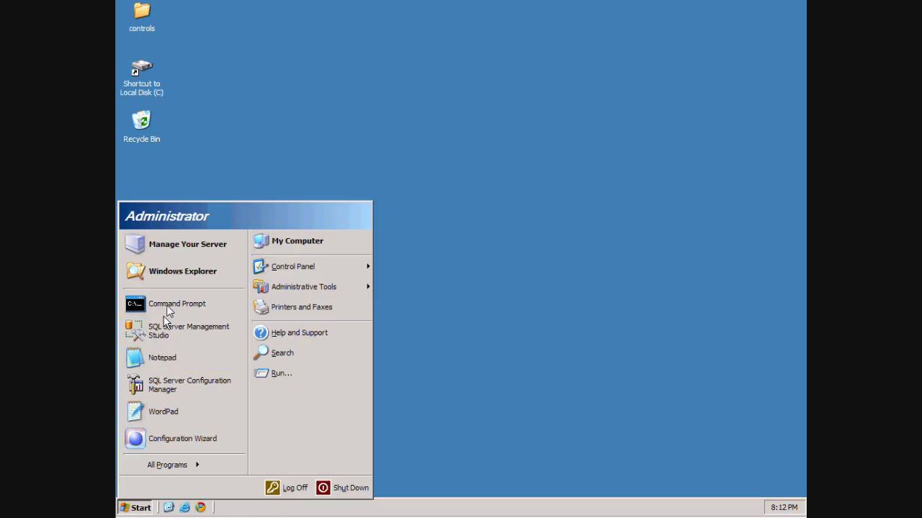
{"action": "mouse_move", "coordinate": [181, 271]}
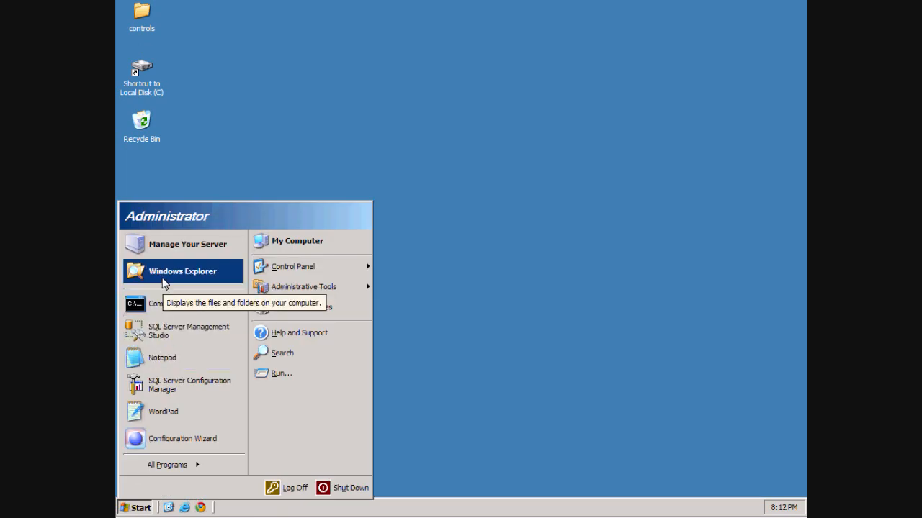
{"action": "left_click", "coordinate": [181, 271]}
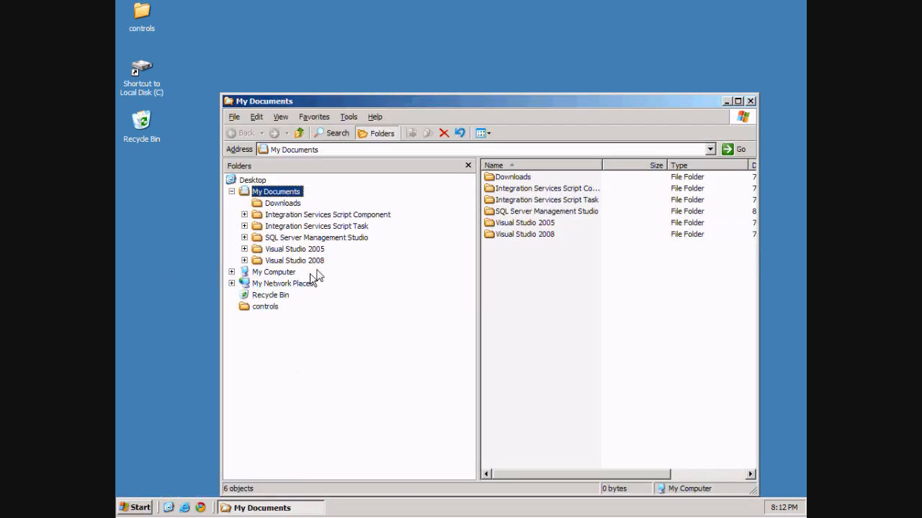
{"action": "left_click", "coordinate": [232, 271]}
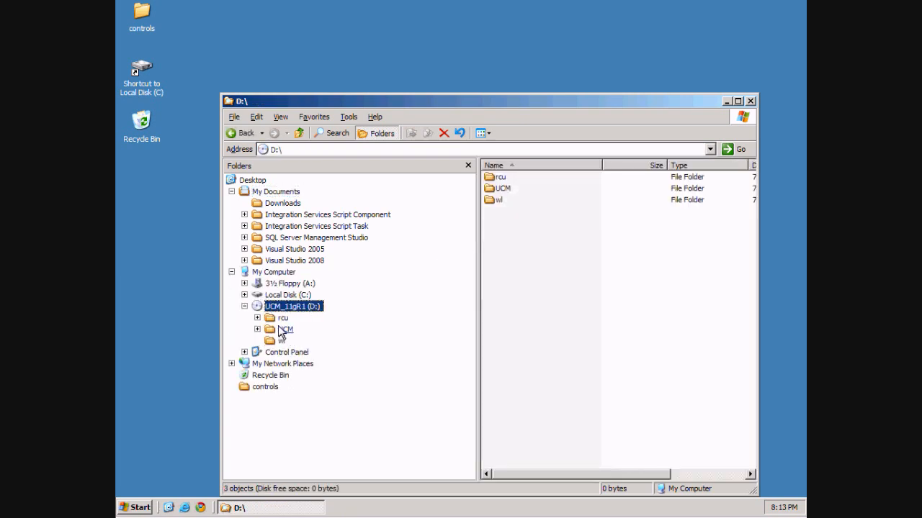
{"action": "double_click", "coordinate": [282, 318]}
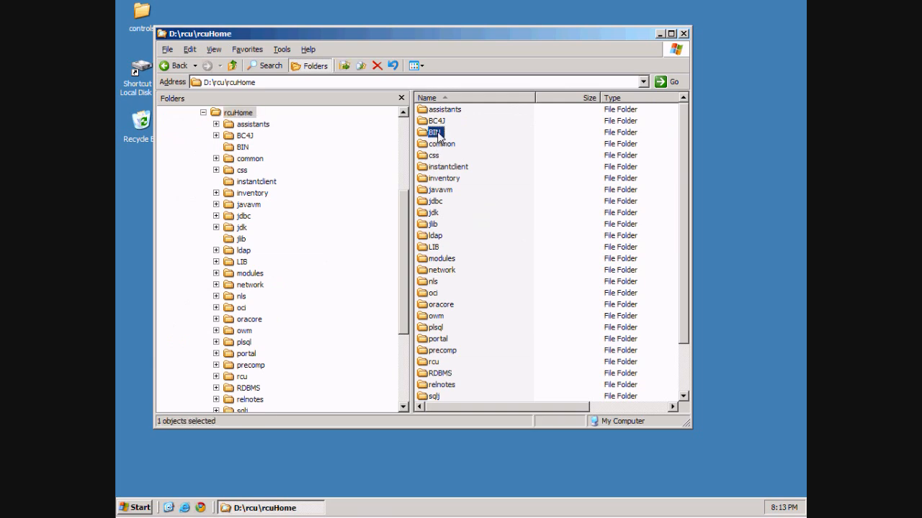
{"action": "double_click", "coordinate": [434, 132]}
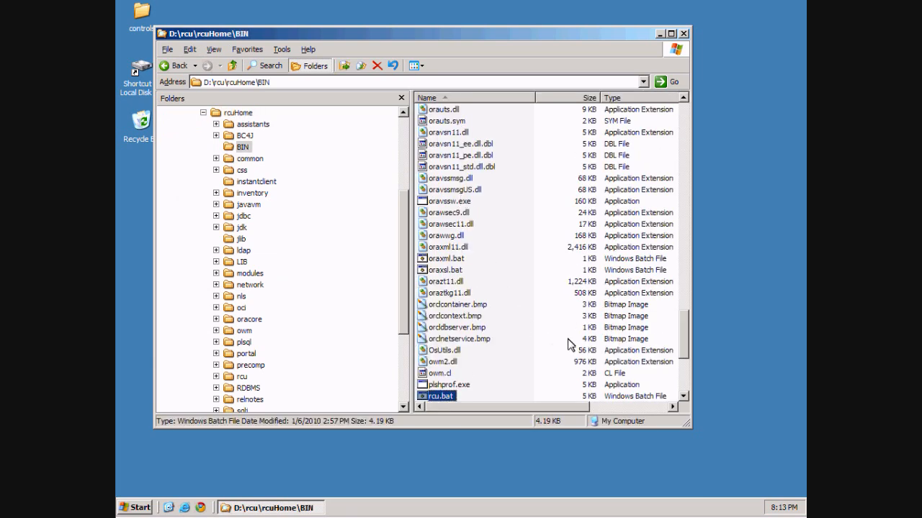
{"action": "scroll", "scroll_direction": "down", "scroll_amount": 3}
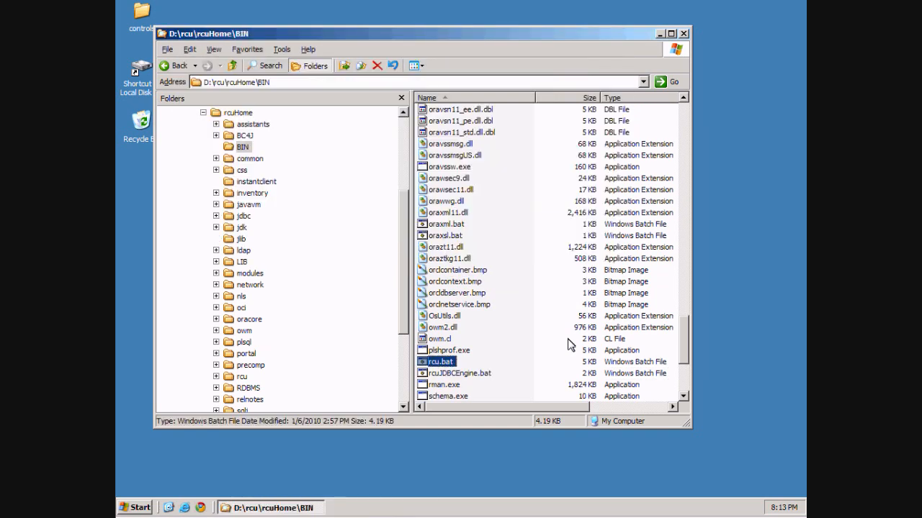
{"action": "double_click", "coordinate": [440, 362]}
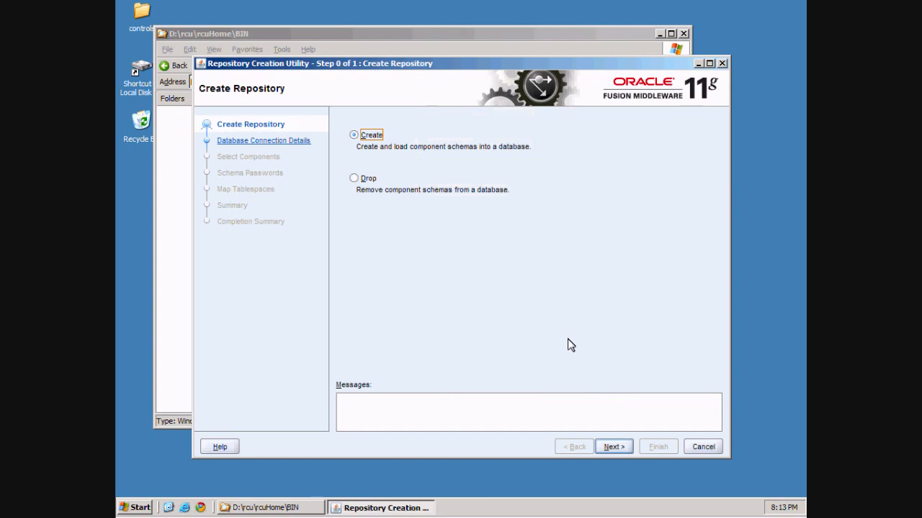
{"action": "mouse_move", "coordinate": [381, 155]}
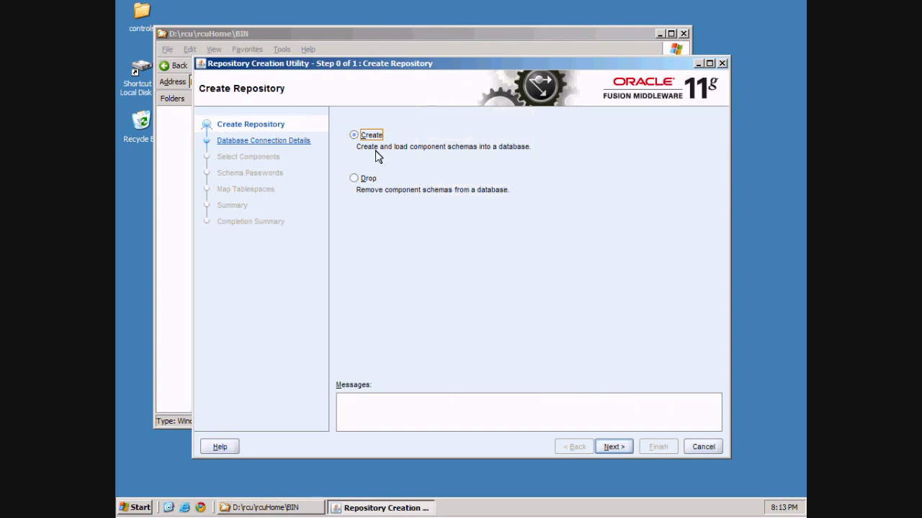
{"action": "mouse_move", "coordinate": [563, 396]}
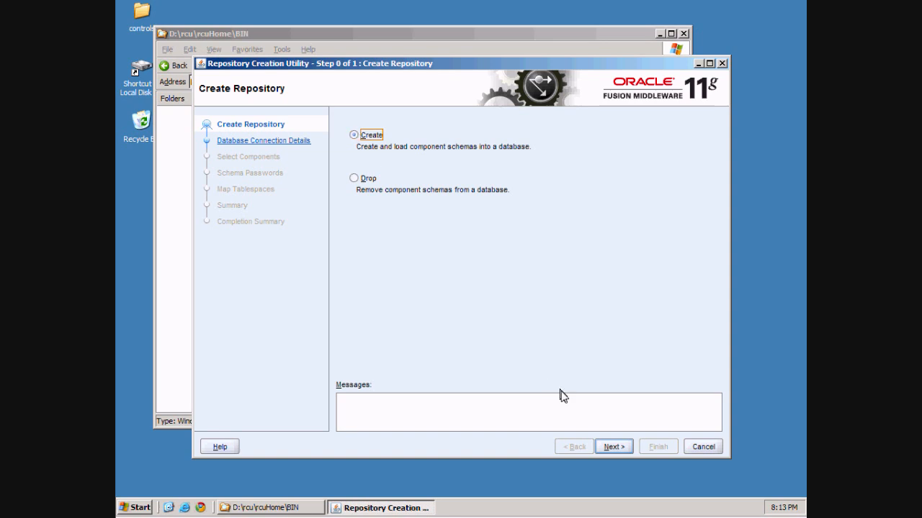
Step: Choose Microsoft SQL Server and enter server vpcserver\sqlexpress, port 1433, database ecm, user sa with password
{"action": "left_click", "coordinate": [614, 447]}
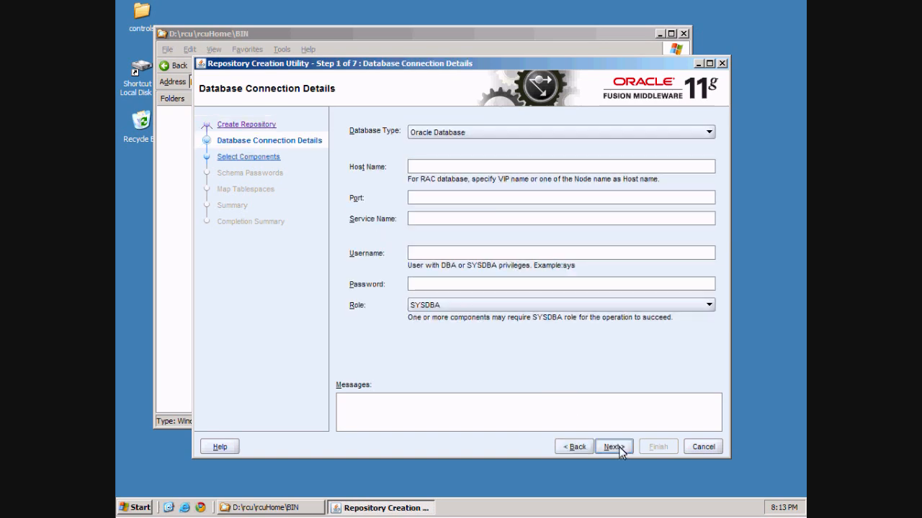
{"action": "left_click", "coordinate": [561, 132]}
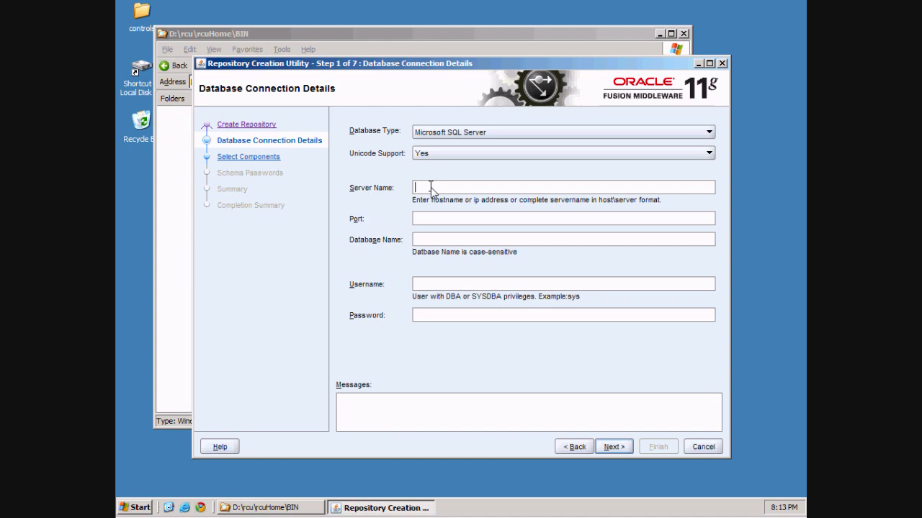
{"action": "mouse_move", "coordinate": [395, 176]}
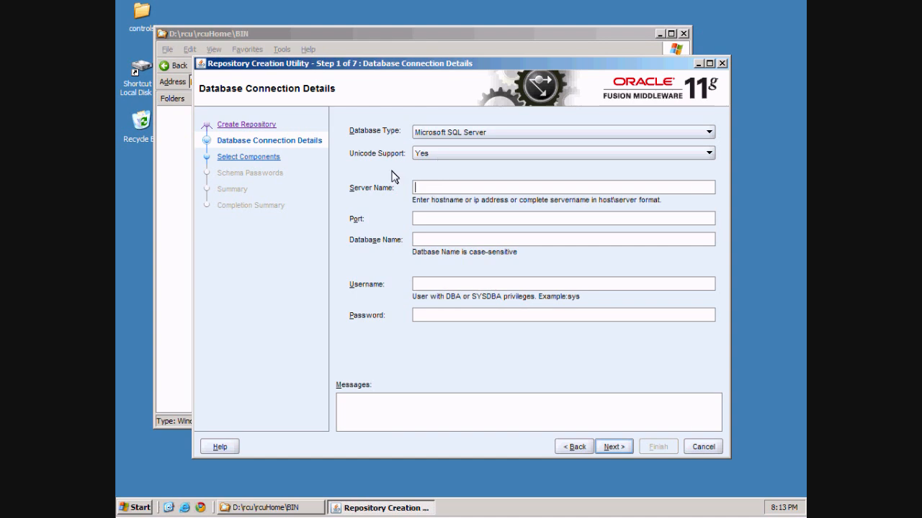
{"action": "type", "text": "vpcserver"}
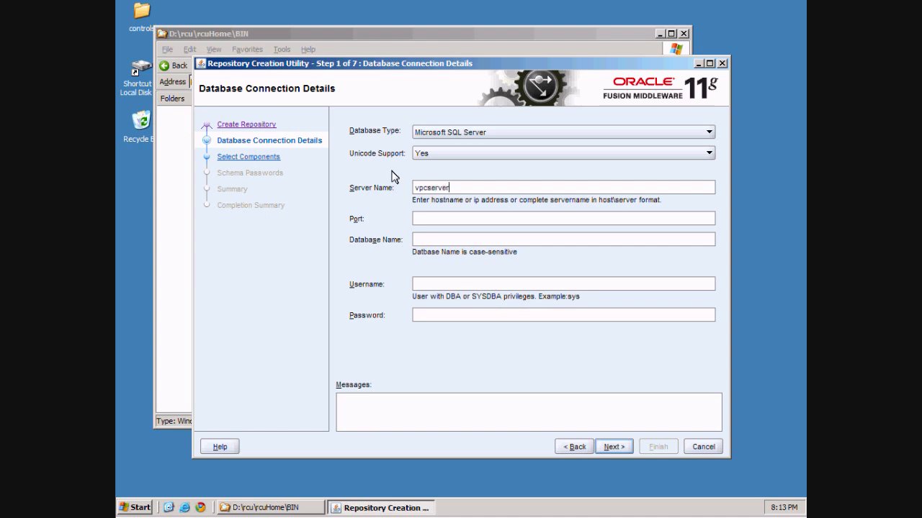
{"action": "type", "text": "\\aqlexpress"}
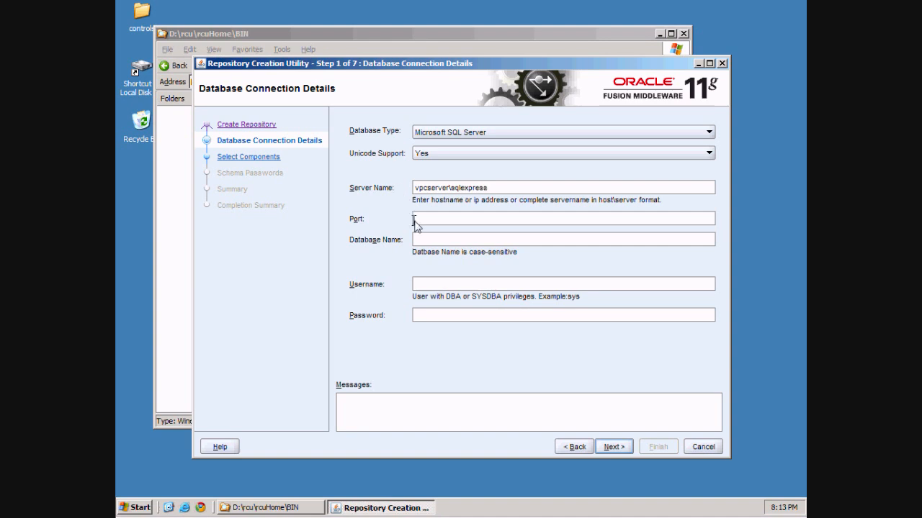
{"action": "type", "text": "1433"}
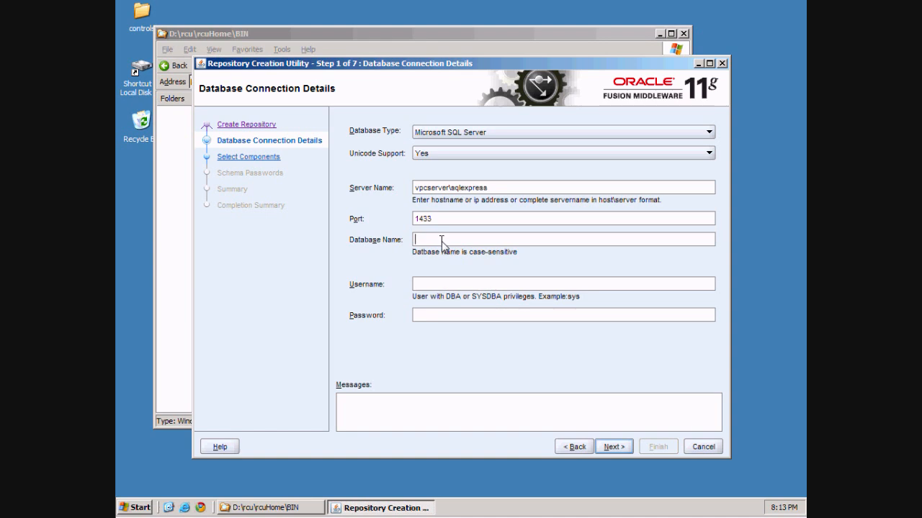
{"action": "type", "text": "ecm"}
{"action": "left_click", "coordinate": [563, 284]}
{"action": "type", "text": "sa"}
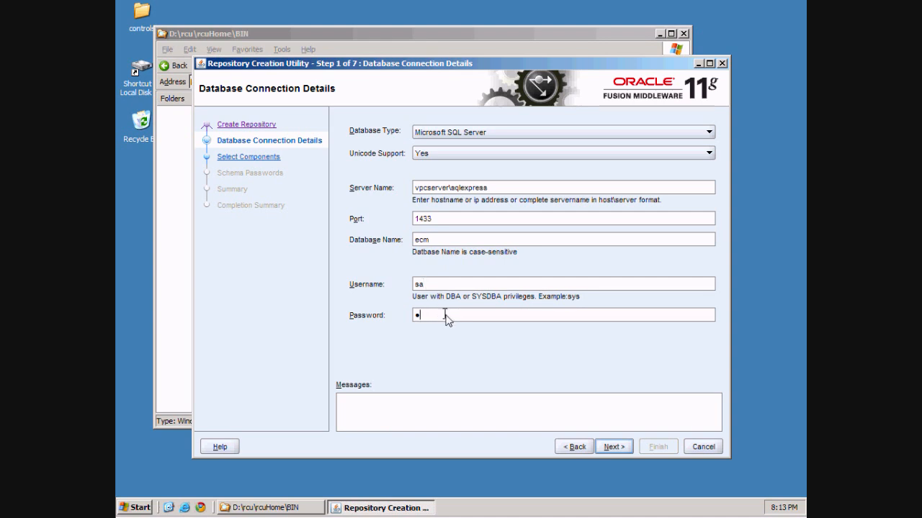
{"action": "type", "text": "•"}
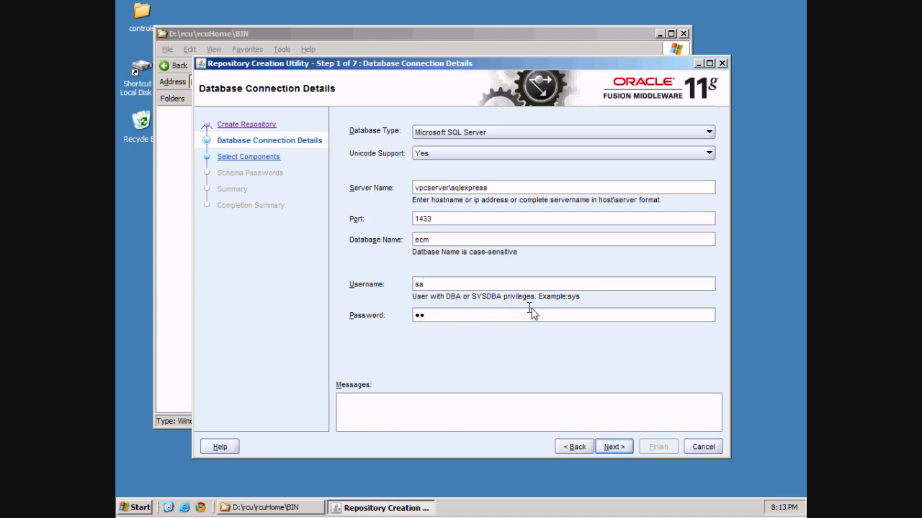
{"action": "mouse_move", "coordinate": [481, 331]}
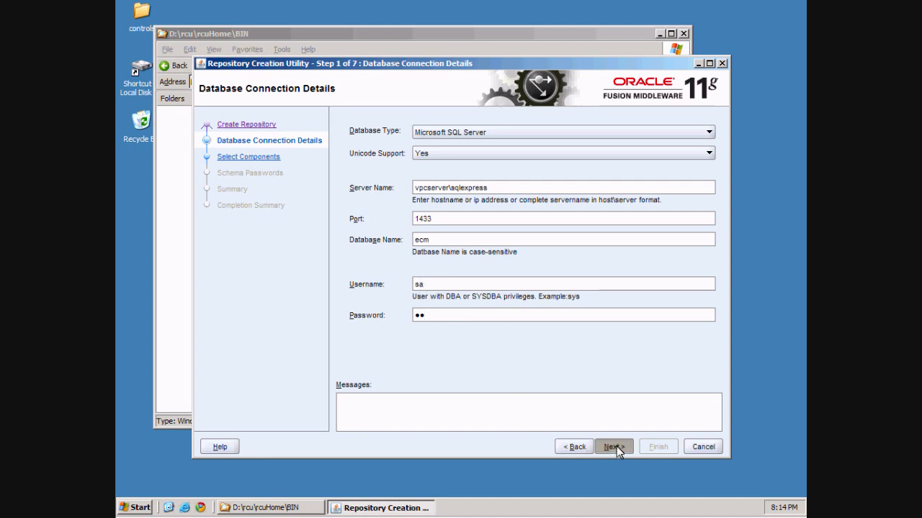
Step: Submit the connection details and accept the passed prerequisite checks
{"action": "left_click", "coordinate": [612, 446]}
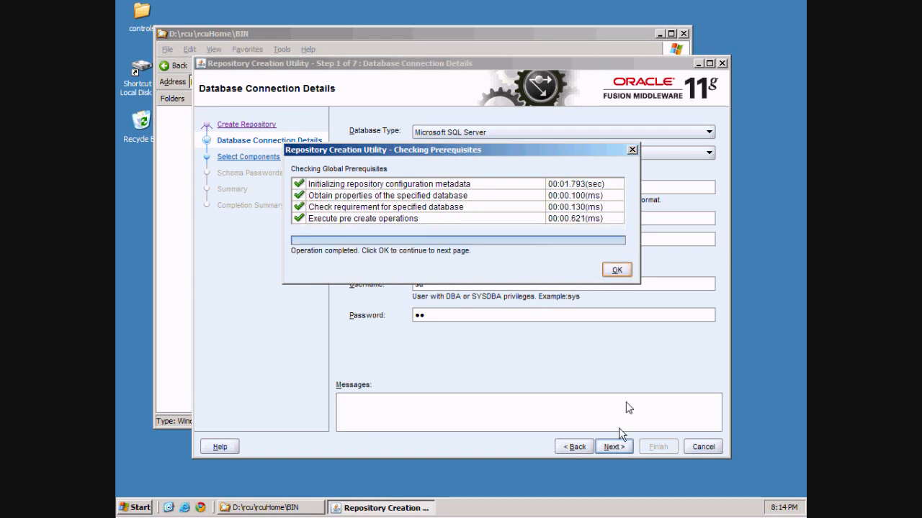
{"action": "left_click", "coordinate": [616, 269]}
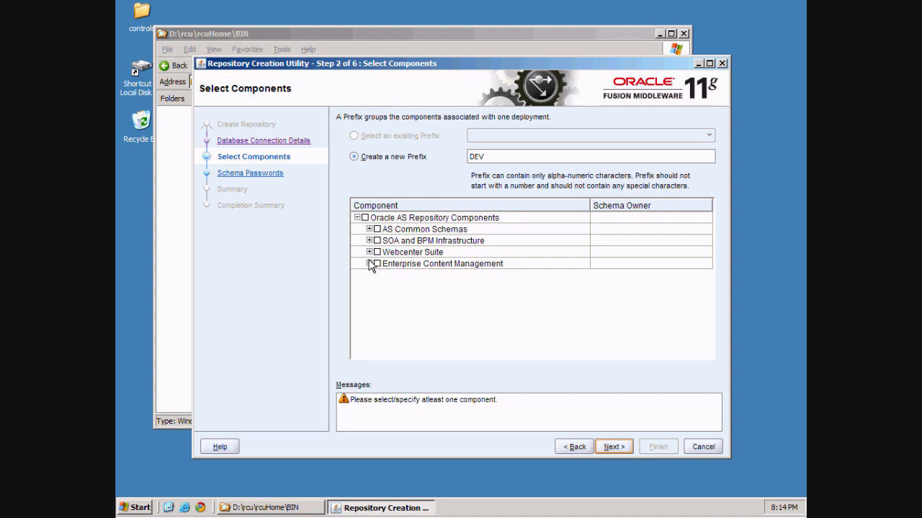
Step: Select Oracle Content Server 11g and Metadata Services, then run the component prerequisite check
{"action": "left_click", "coordinate": [369, 263]}
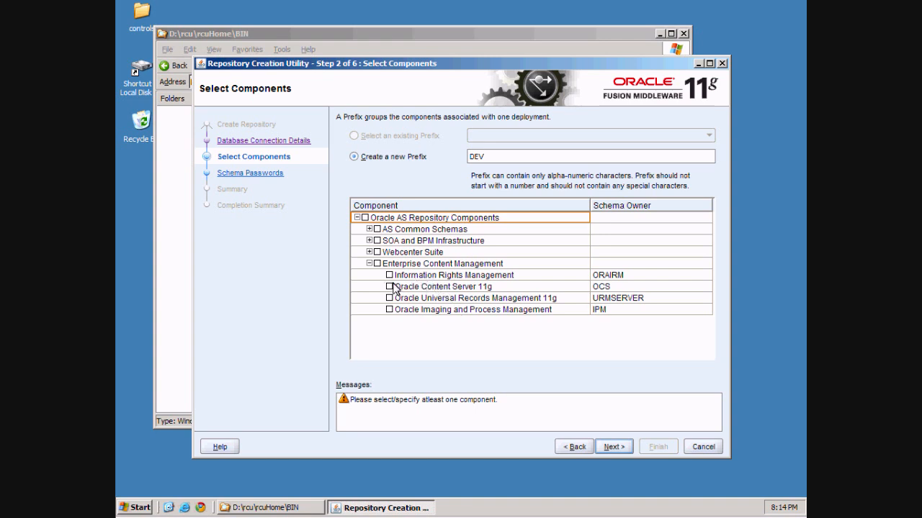
{"action": "left_click", "coordinate": [389, 287]}
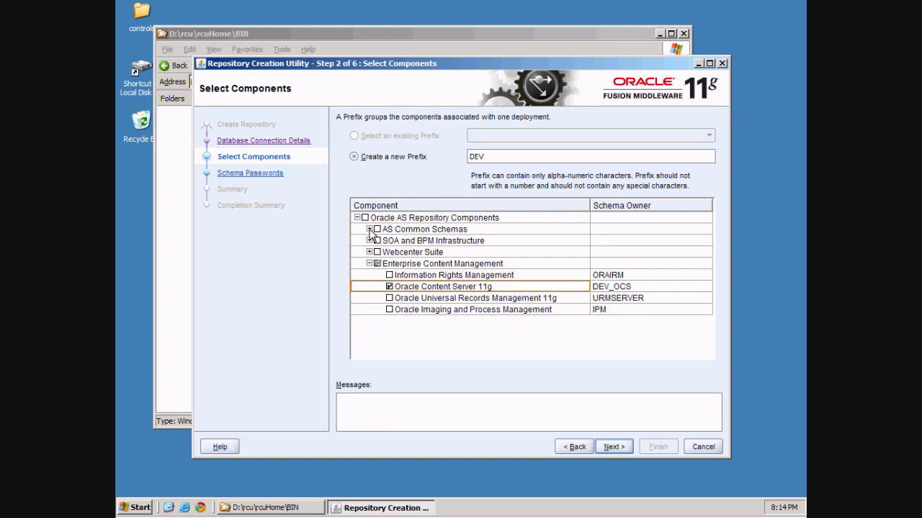
{"action": "left_click", "coordinate": [368, 229]}
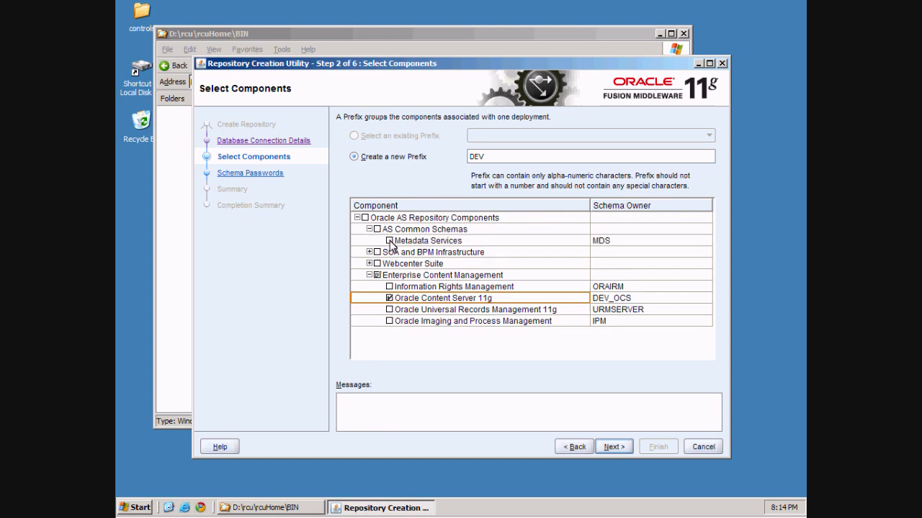
{"action": "left_click", "coordinate": [389, 240]}
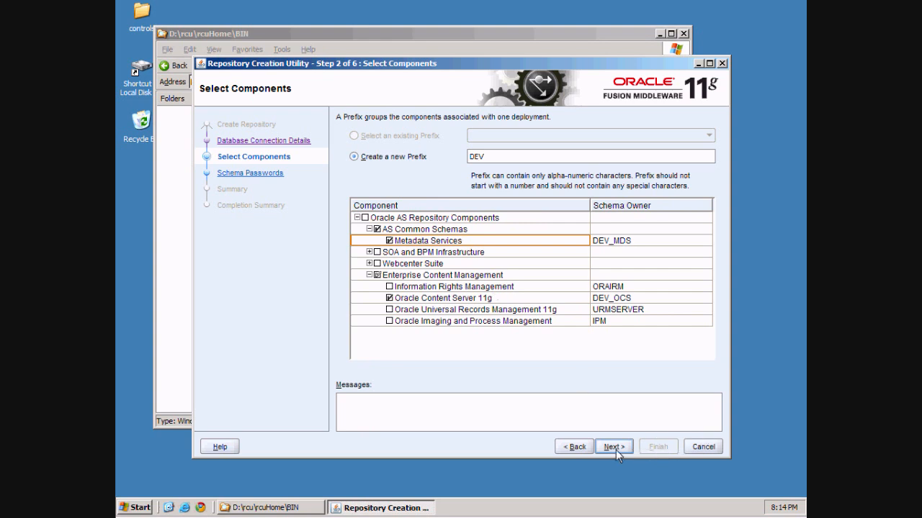
{"action": "left_click", "coordinate": [613, 446]}
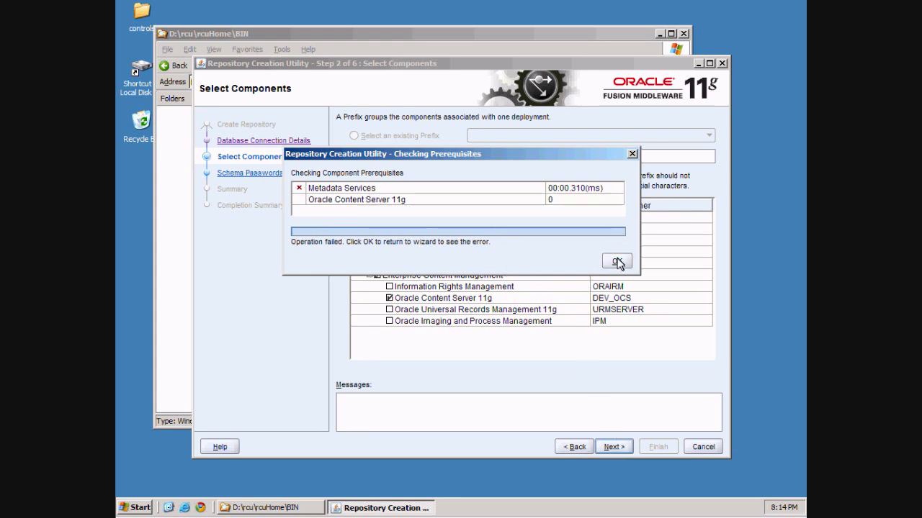
Step: Dismiss the failed Metadata Services prerequisite report, cancel the wizard and confirm exiting
{"action": "left_click", "coordinate": [616, 260]}
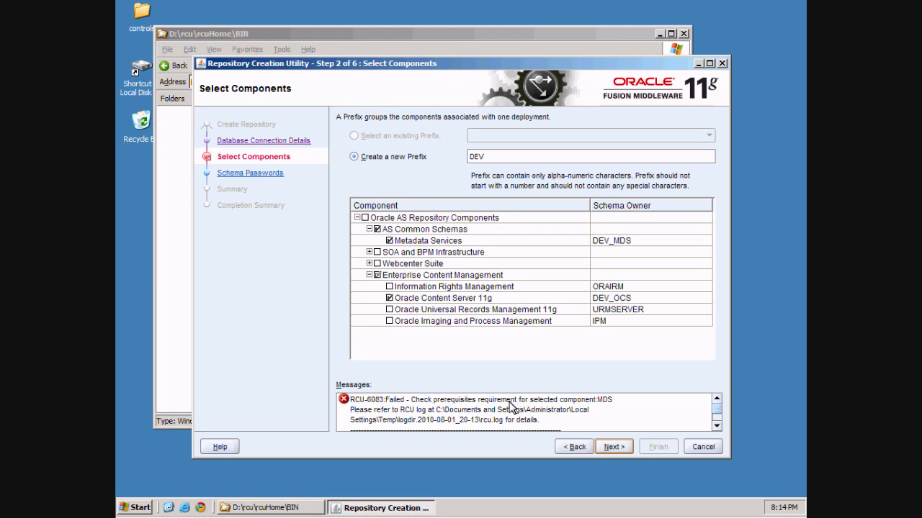
{"action": "mouse_move", "coordinate": [441, 418]}
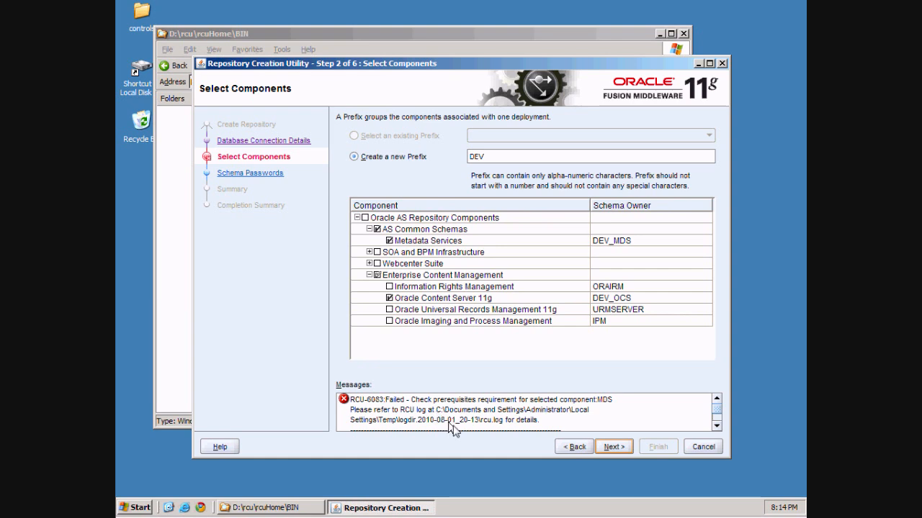
{"action": "mouse_move", "coordinate": [516, 441]}
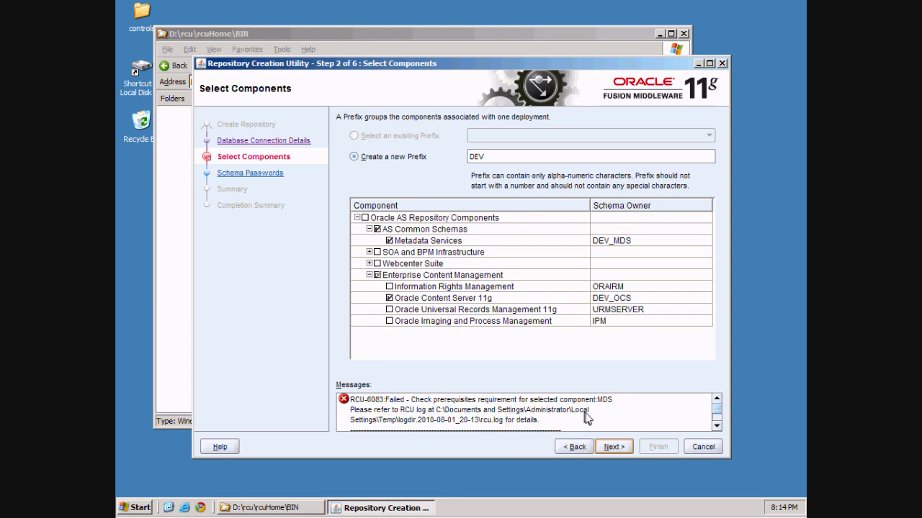
{"action": "mouse_move", "coordinate": [417, 429]}
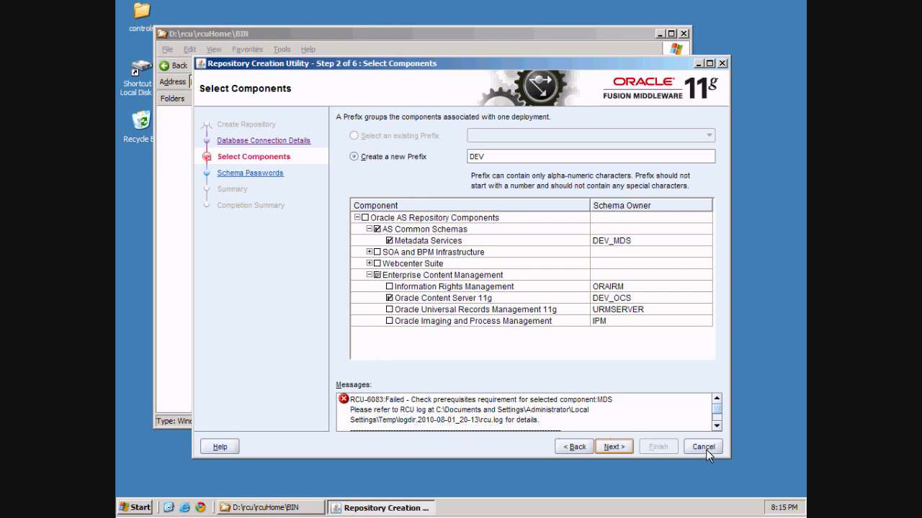
{"action": "left_click", "coordinate": [703, 446]}
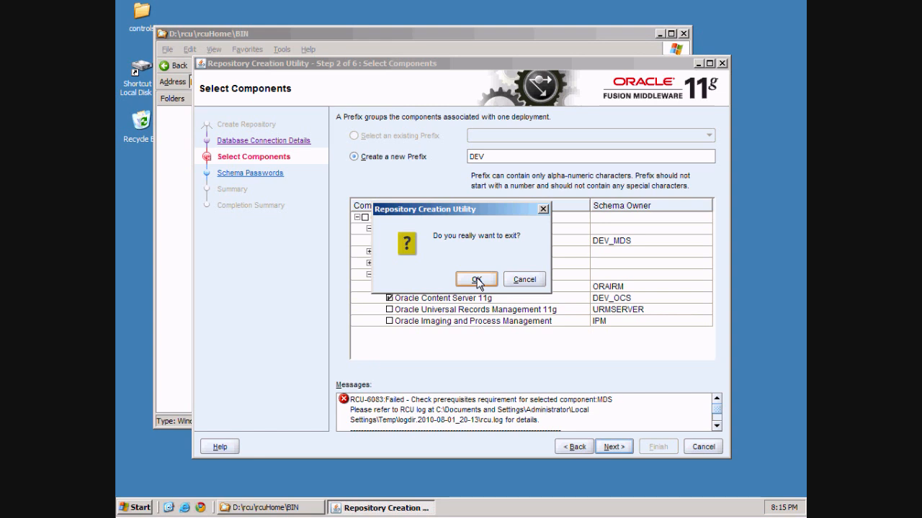
{"action": "left_click", "coordinate": [475, 279]}
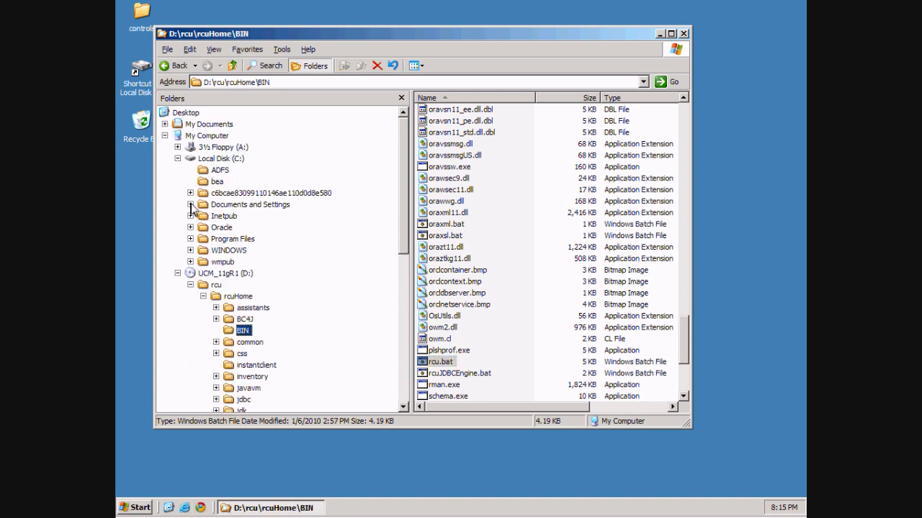
Step: Navigate to the Temp logdir.2010-08-01_20-13 folder and open rcu.log in WordPad
{"action": "left_click", "coordinate": [192, 207]}
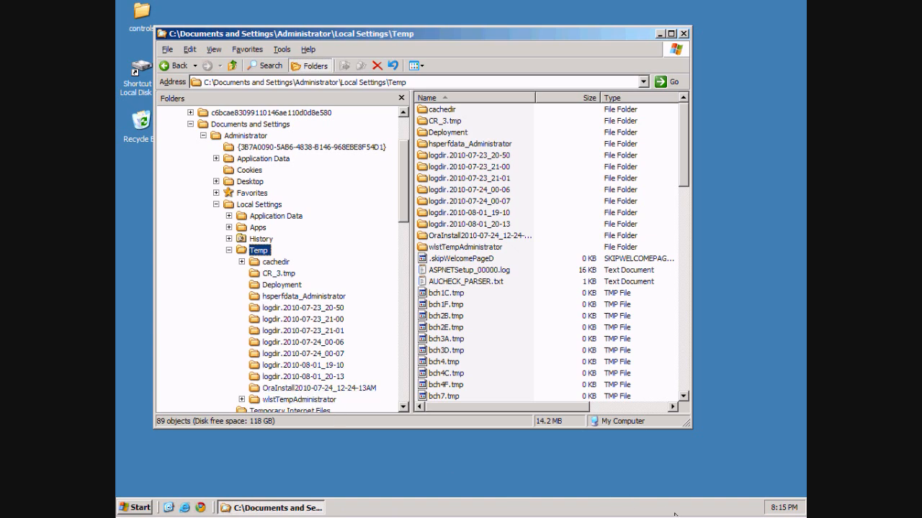
{"action": "double_click", "coordinate": [302, 377]}
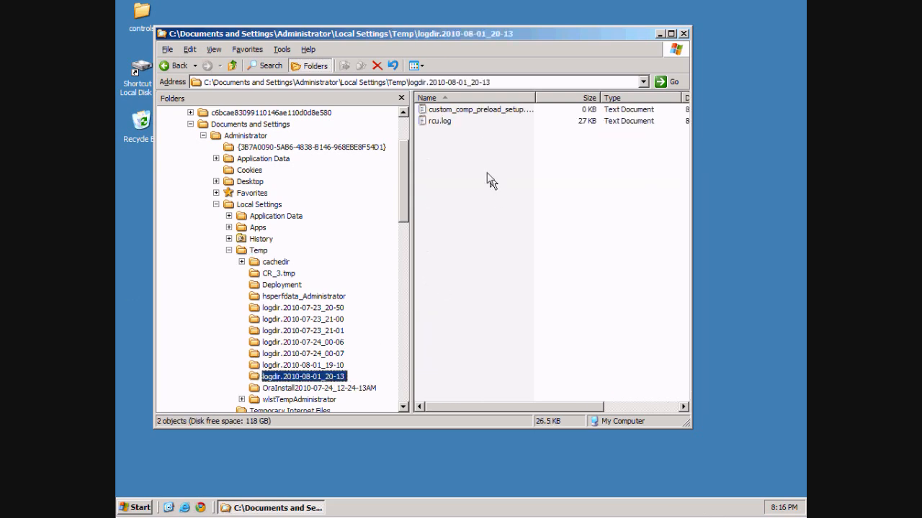
{"action": "double_click", "coordinate": [439, 121]}
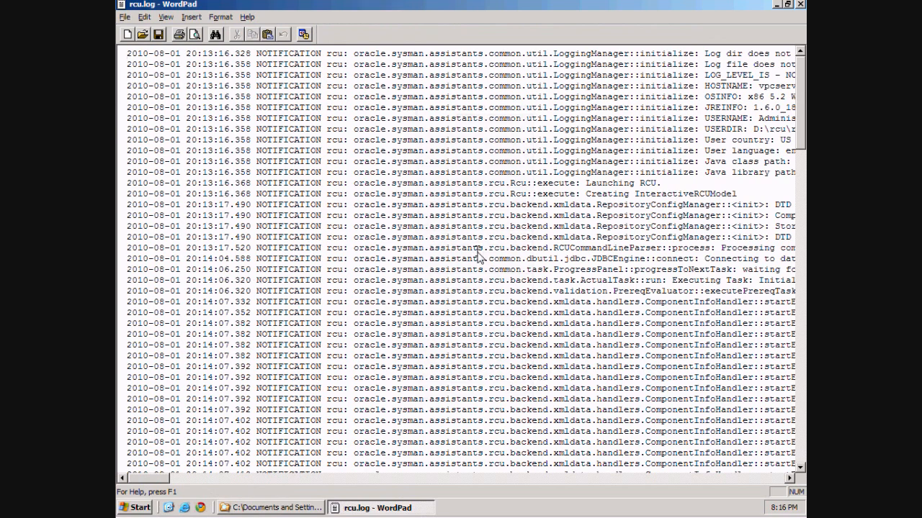
Step: Scroll rcu.log down to the MDS errors: ecm needs READ_COMMITTED_SNAPSHOT and a case-sensitive collation
{"action": "scroll", "scroll_direction": "down", "scroll_amount": 3}
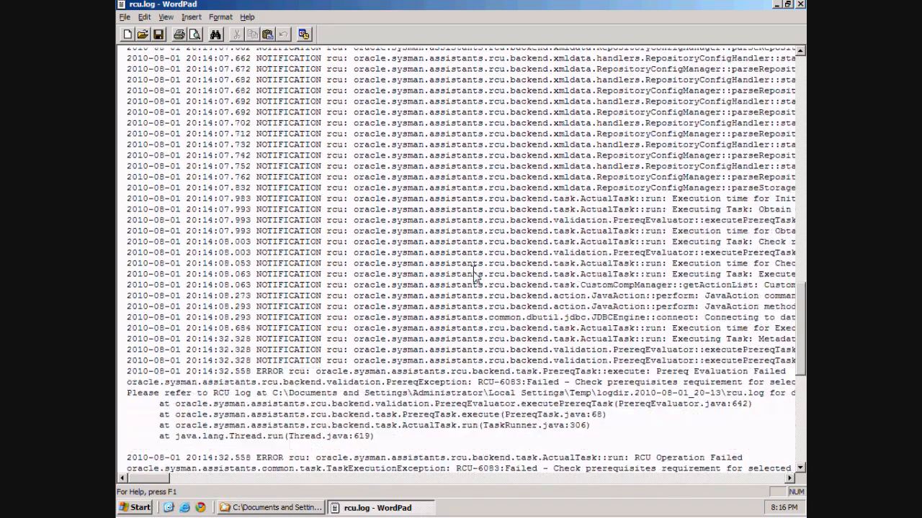
{"action": "scroll", "scroll_direction": "down", "scroll_amount": 3}
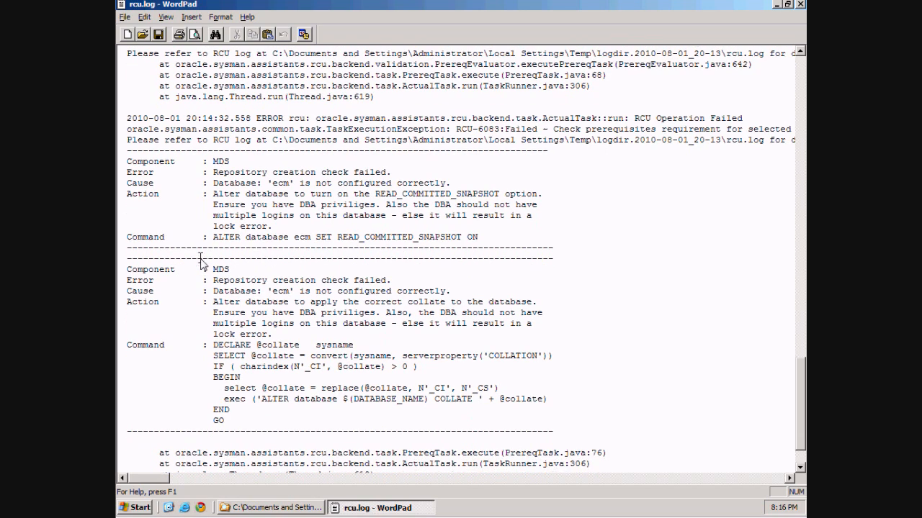
{"action": "scroll", "scroll_direction": "down", "scroll_amount": 3}
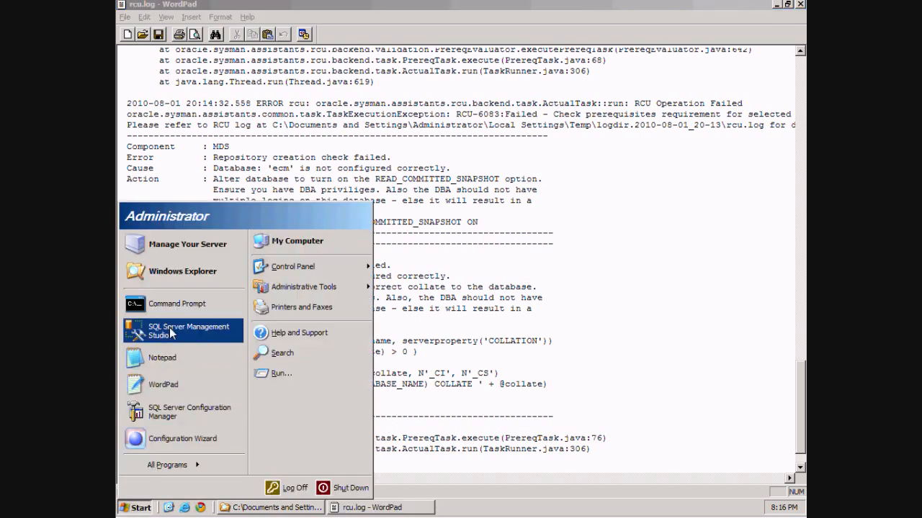
Step: Launch Management Studio, connect to VPCSERVER\SQLEXPRESS with Windows Authentication, start a new query, return to rcu.log
{"action": "left_click", "coordinate": [182, 330]}
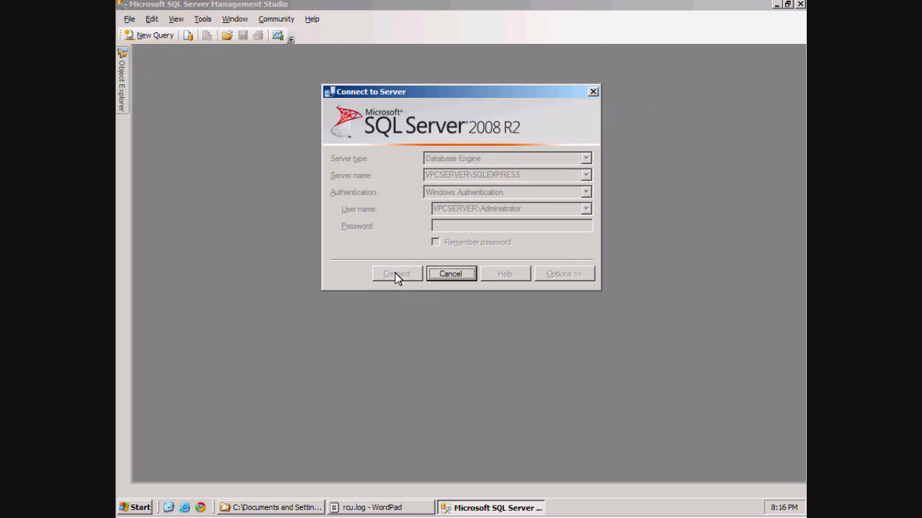
{"action": "left_click", "coordinate": [395, 274]}
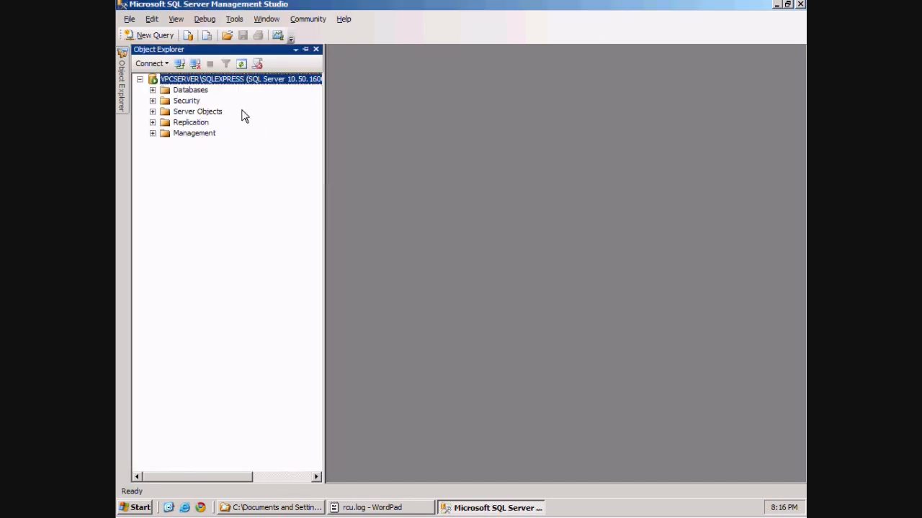
{"action": "mouse_move", "coordinate": [179, 63]}
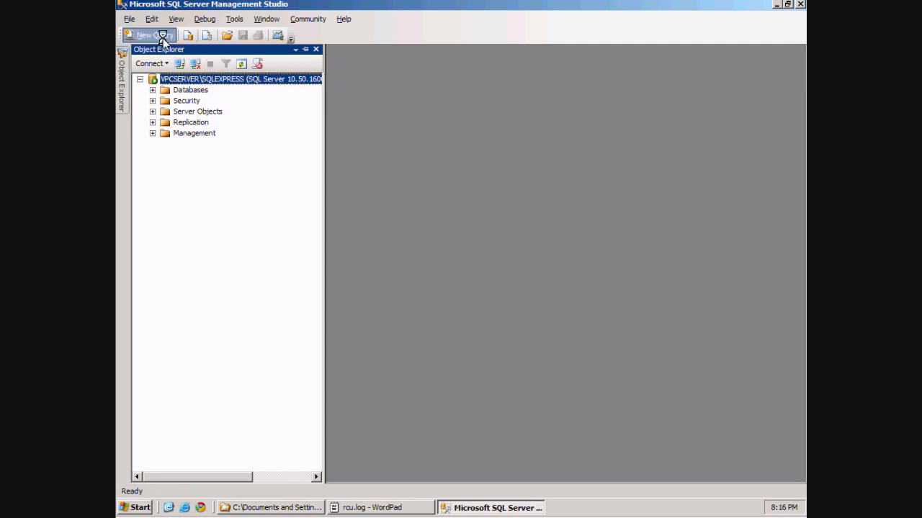
{"action": "left_click", "coordinate": [147, 34]}
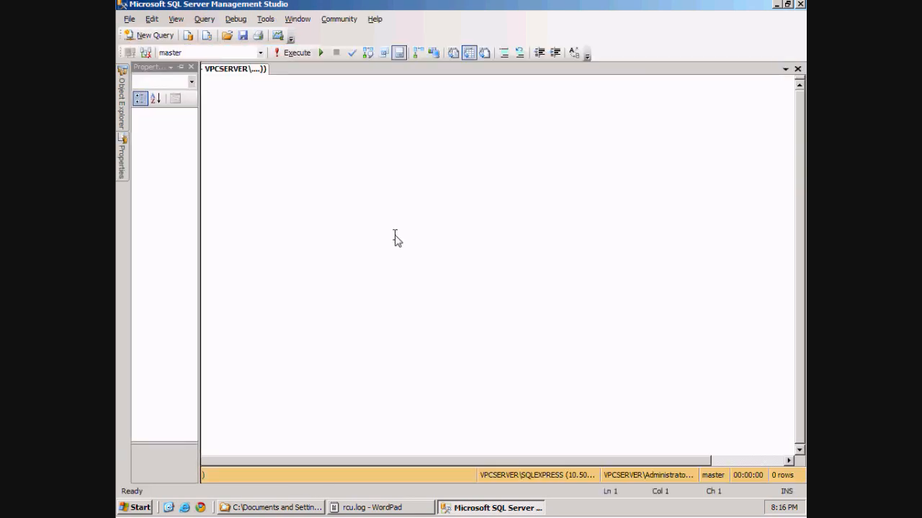
{"action": "left_click", "coordinate": [153, 34]}
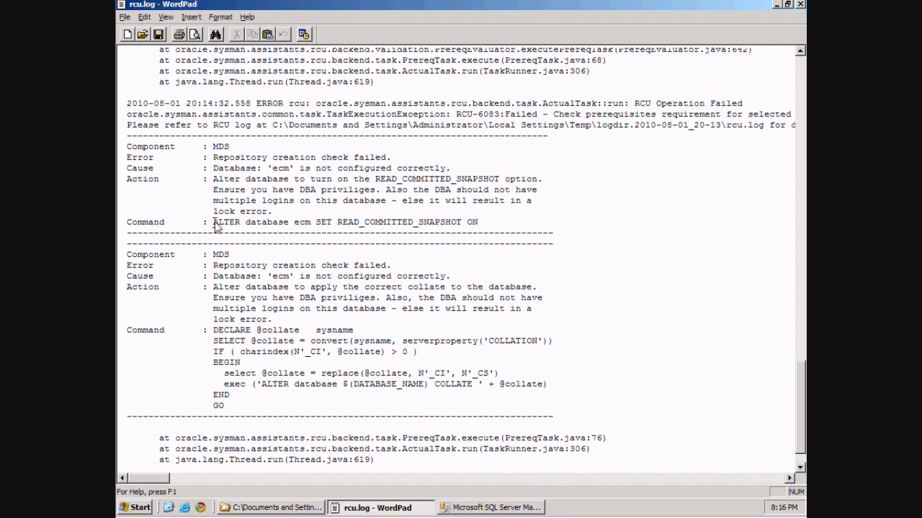
Step: Copy 'ALTER database ecm SET READ_COMMITTED_SNAPSHOT ON' from rcu.log into the query and execute it successfully
{"action": "left_click_drag", "start_coordinate": [213, 222], "coordinate": [478, 221]}
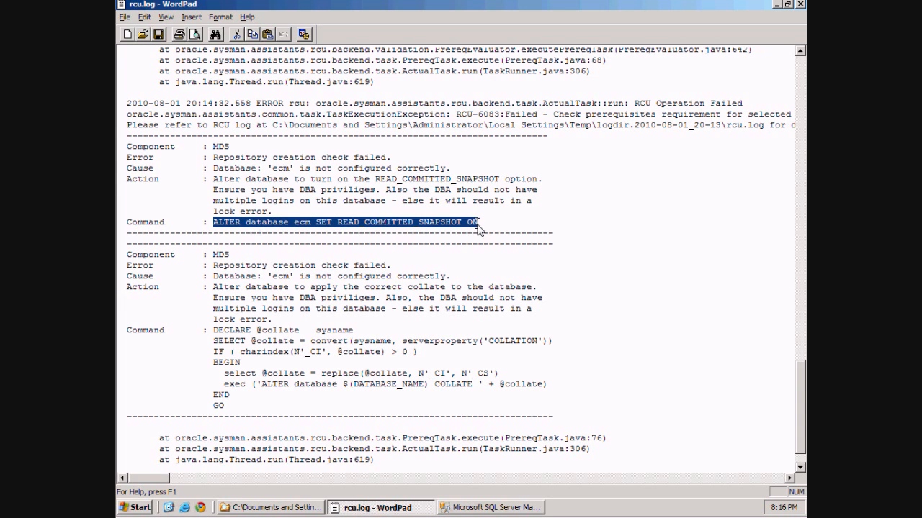
{"action": "right_click", "coordinate": [475, 221]}
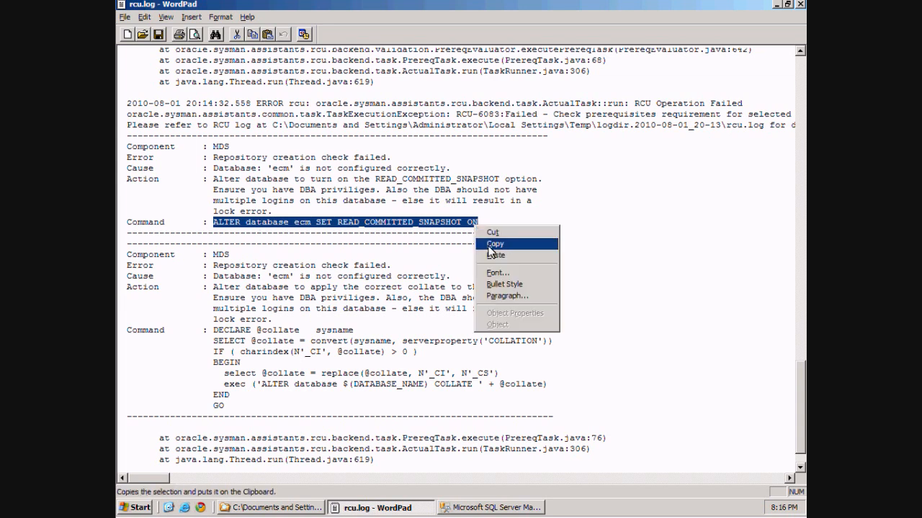
{"action": "left_click", "coordinate": [495, 244]}
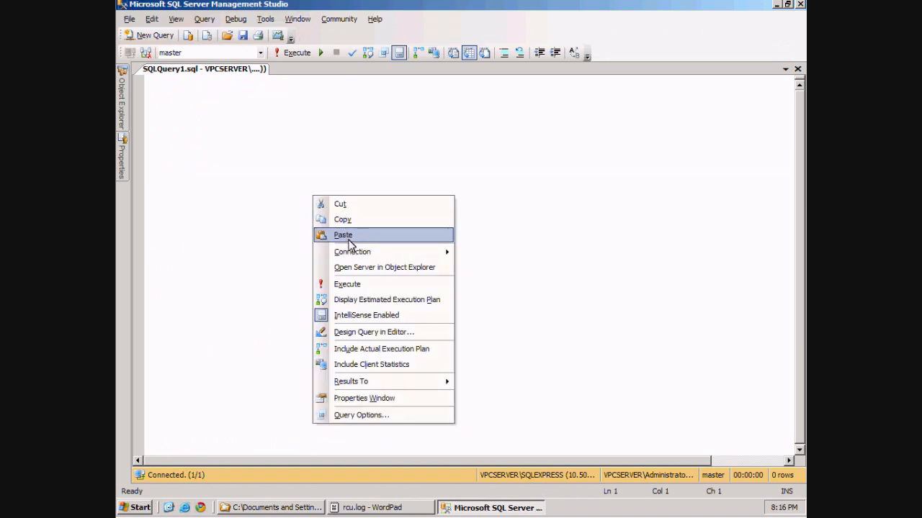
{"action": "left_click", "coordinate": [342, 234]}
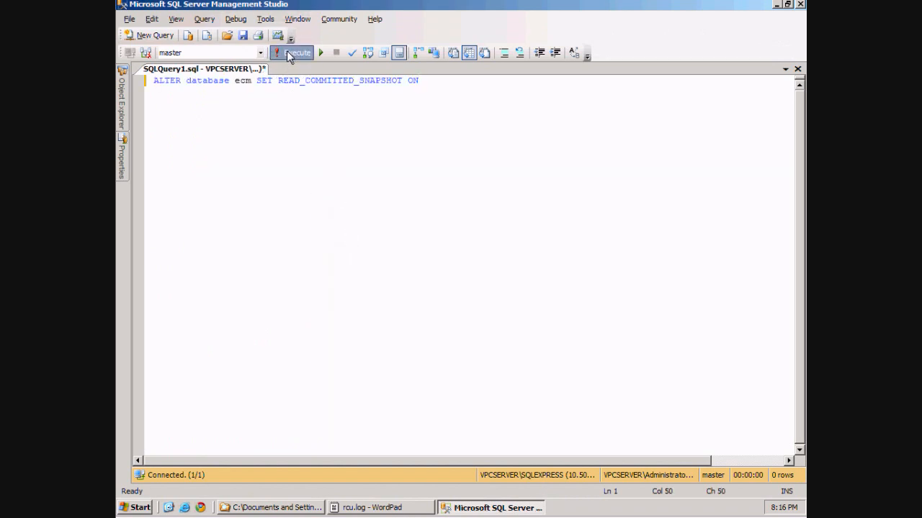
{"action": "left_click", "coordinate": [294, 51]}
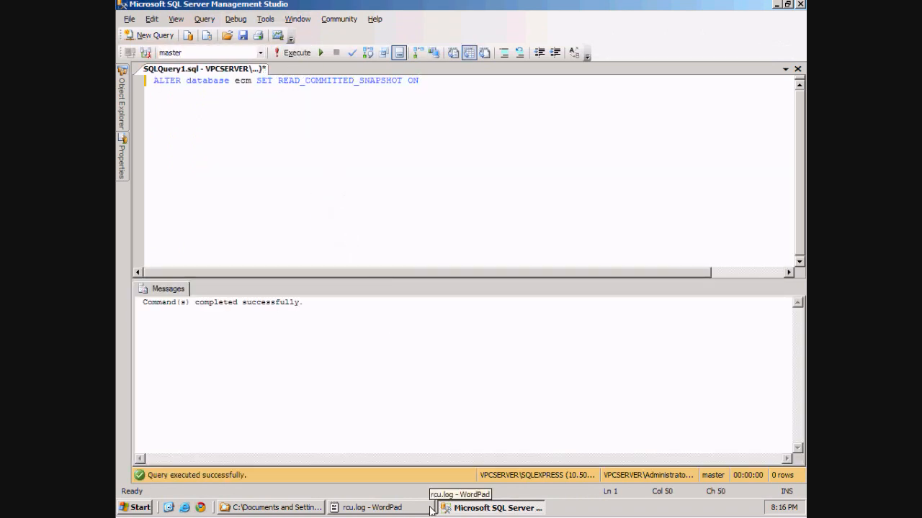
{"action": "left_click", "coordinate": [372, 507]}
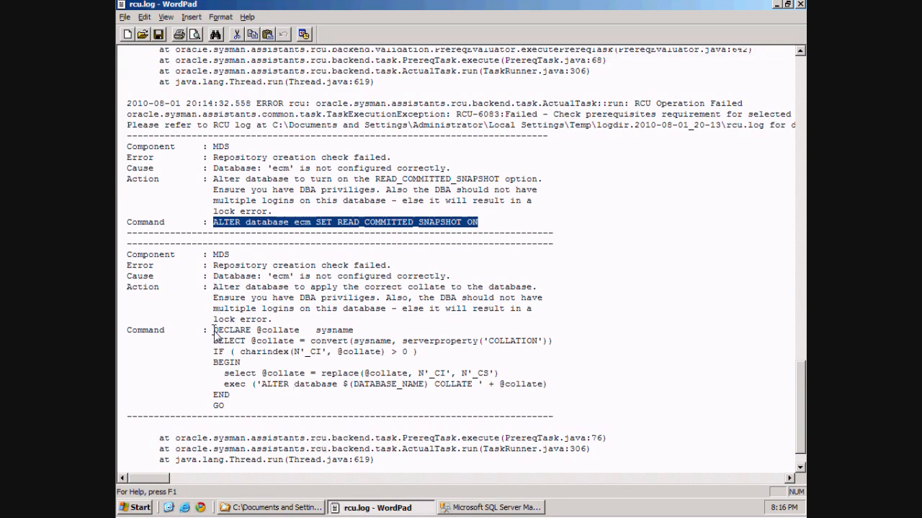
Step: Copy the collation-fix script, run it against ecm, then close Management Studio saving the query
{"action": "right_click", "coordinate": [228, 369]}
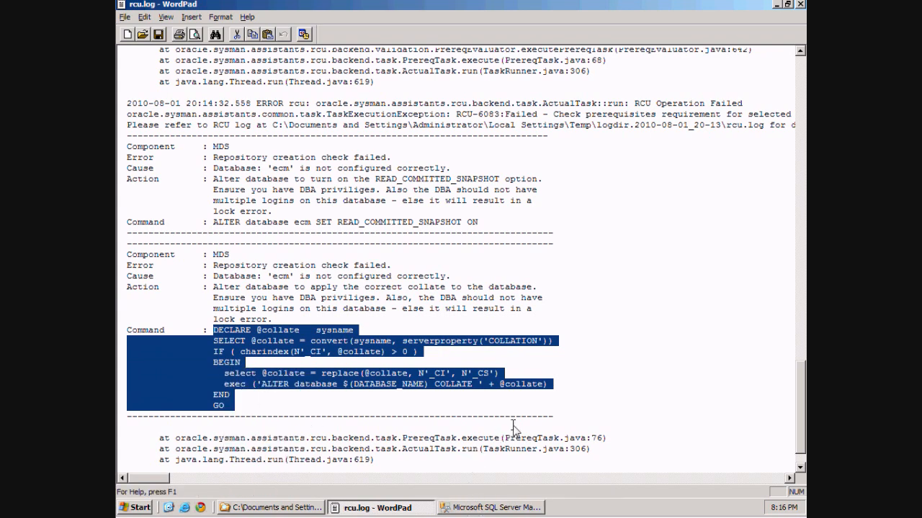
{"action": "left_click", "coordinate": [489, 506]}
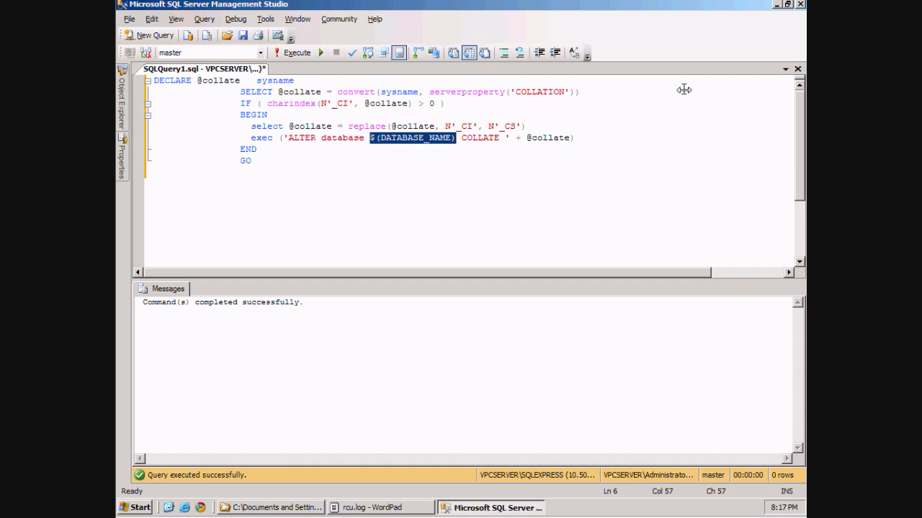
{"action": "type", "text": "ecm"}
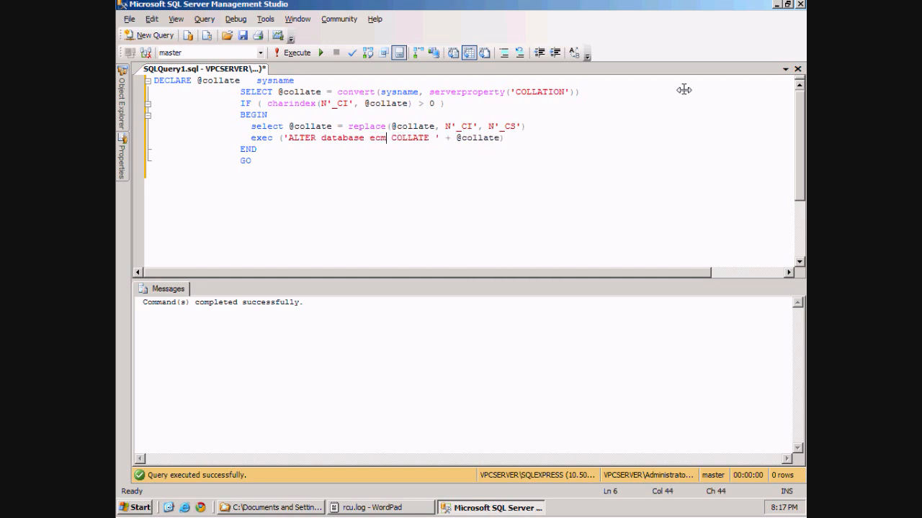
{"action": "left_click", "coordinate": [291, 51]}
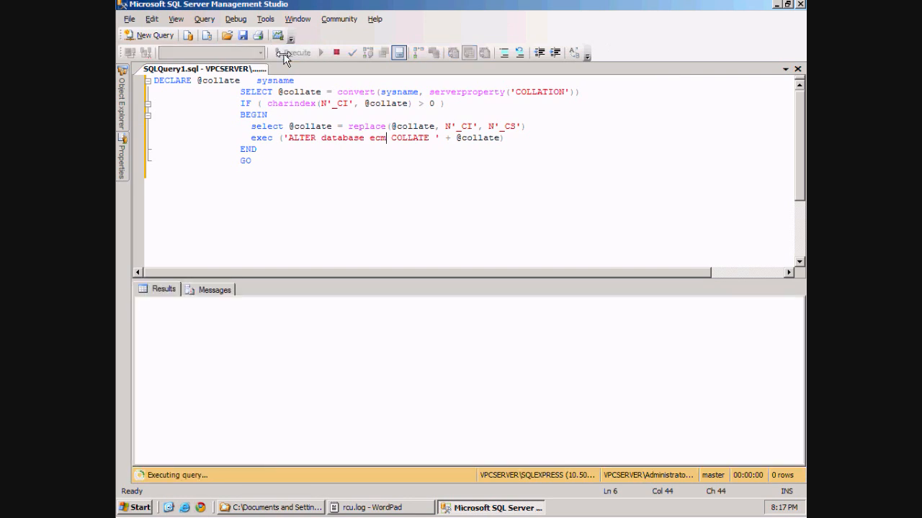
{"action": "left_click", "coordinate": [291, 52]}
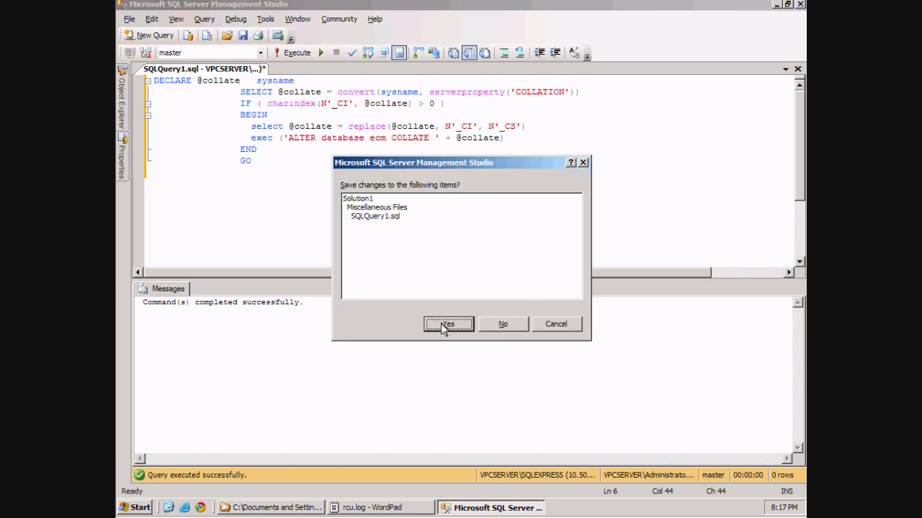
{"action": "left_click", "coordinate": [447, 323]}
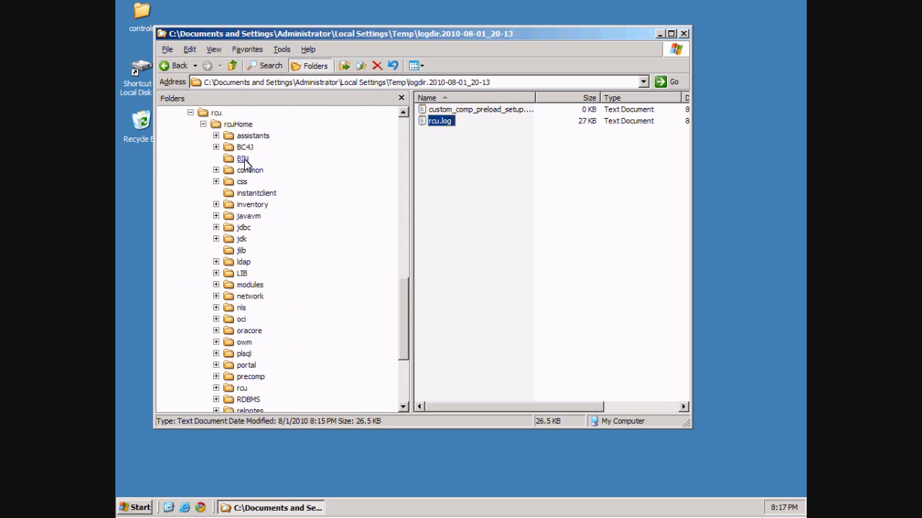
Step: Run rcu.bat from rcuHome\BIN and choose Microsoft SQL Server as the database type
{"action": "double_click", "coordinate": [242, 158]}
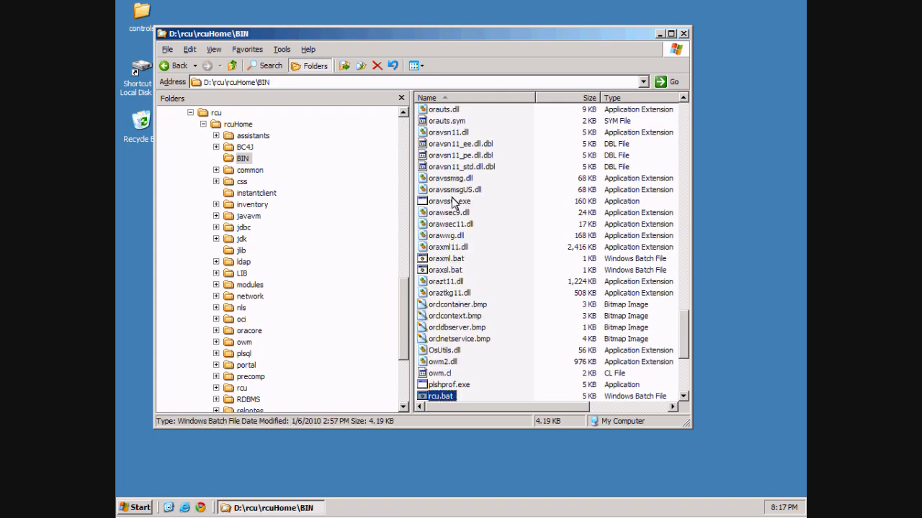
{"action": "mouse_move", "coordinate": [449, 202]}
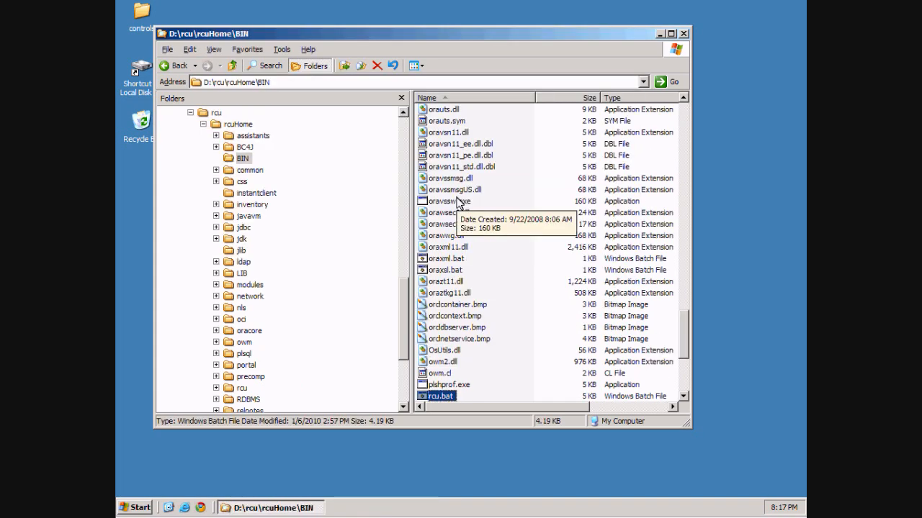
{"action": "double_click", "coordinate": [440, 396]}
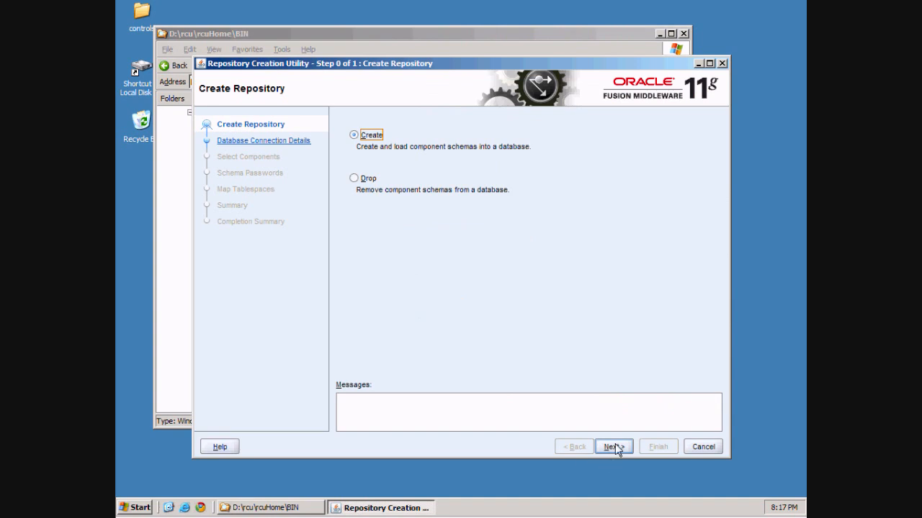
{"action": "left_click", "coordinate": [610, 446]}
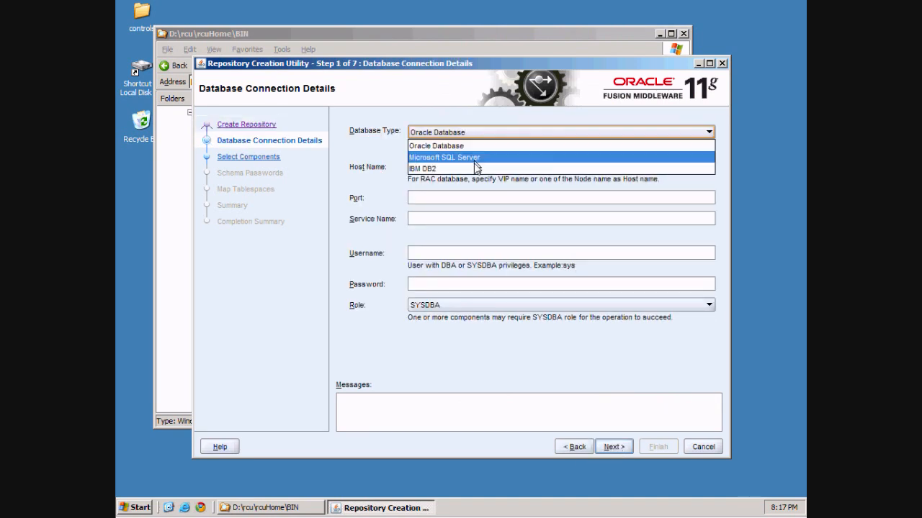
{"action": "left_click", "coordinate": [443, 157]}
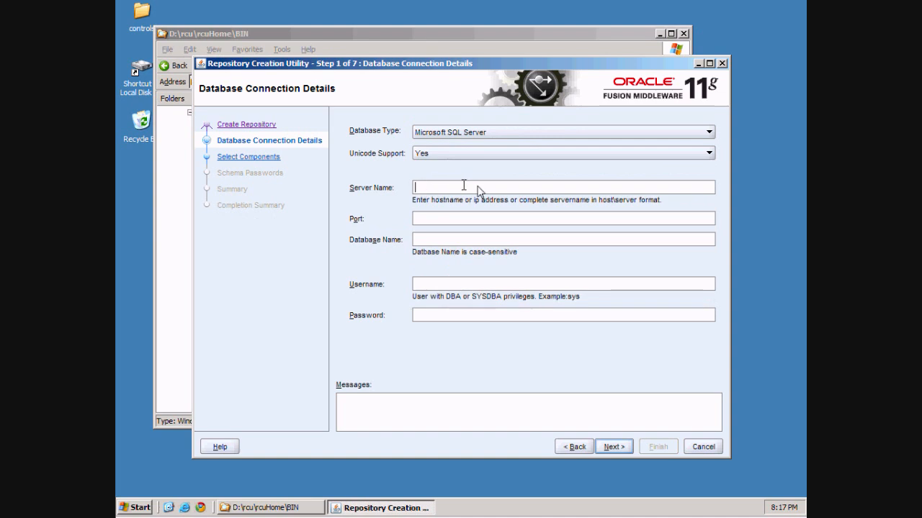
{"action": "mouse_move", "coordinate": [622, 343]}
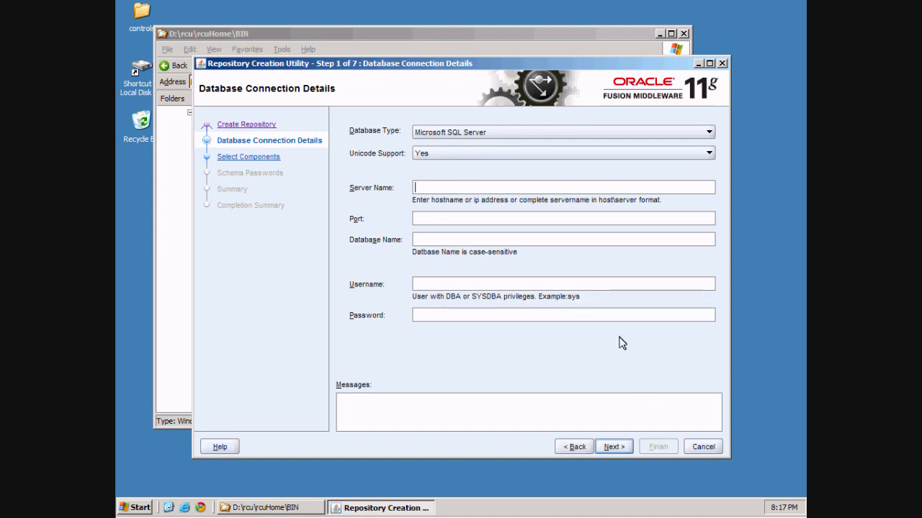
Step: Enter server vpcserver\sqlexpress, port 1433, database ecm, user sa with password, and continue
{"action": "type", "text": "vpcserver"}
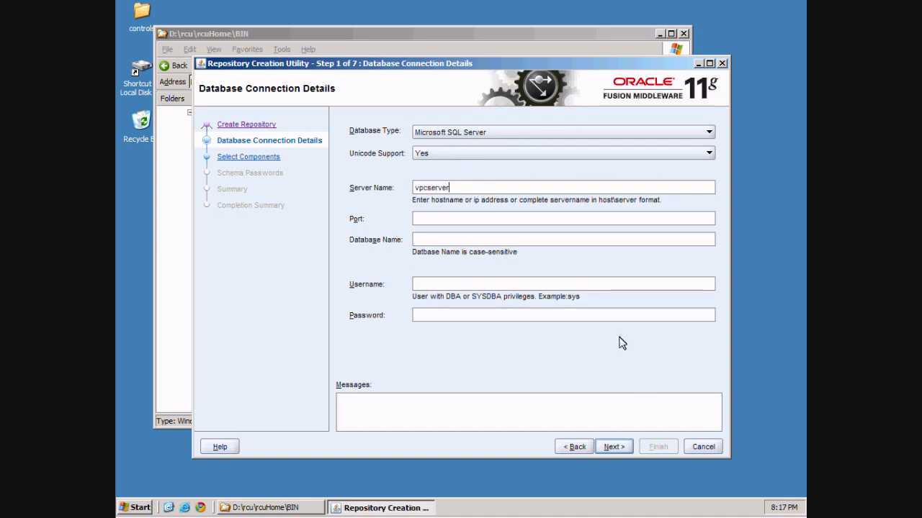
{"action": "type", "text": "\\a"}
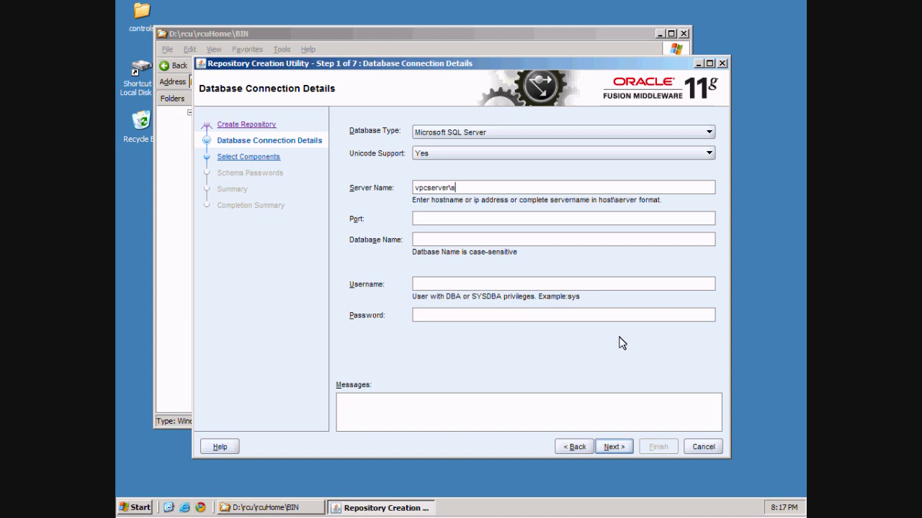
{"action": "type", "text": "w"}
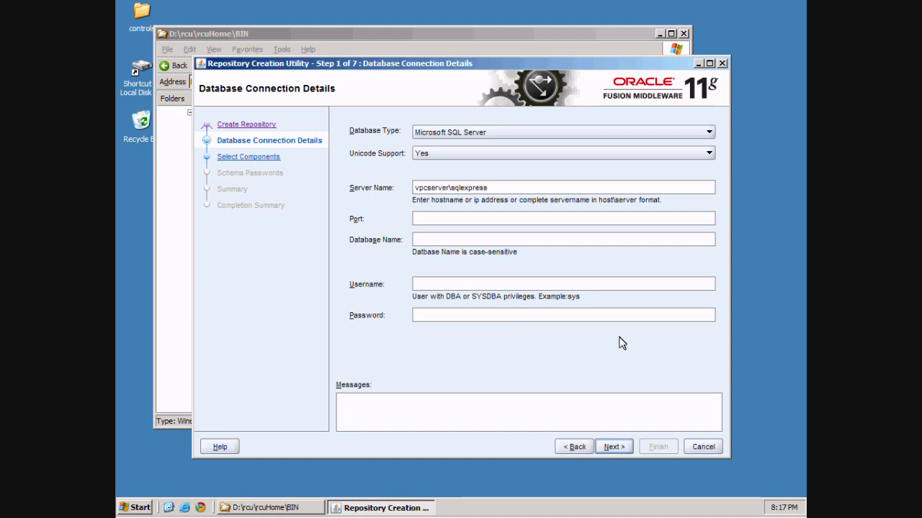
{"action": "mouse_move", "coordinate": [488, 219]}
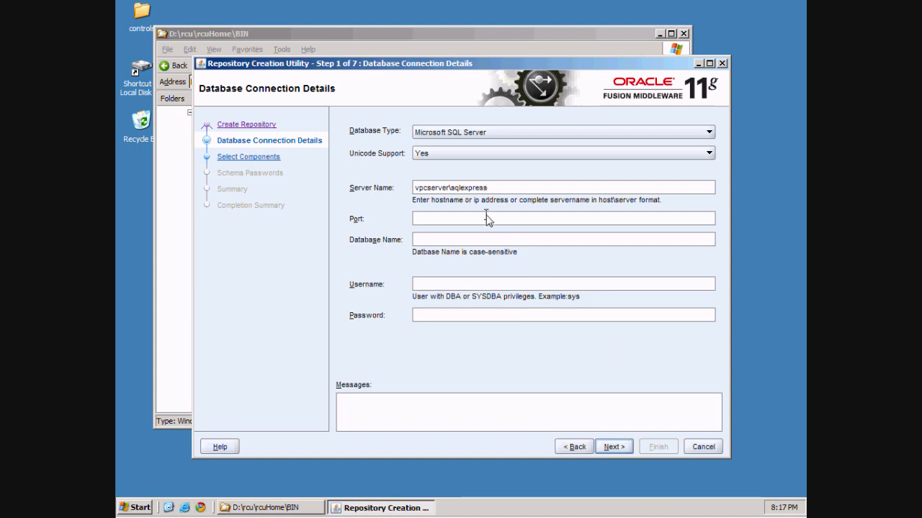
{"action": "type", "text": "1433"}
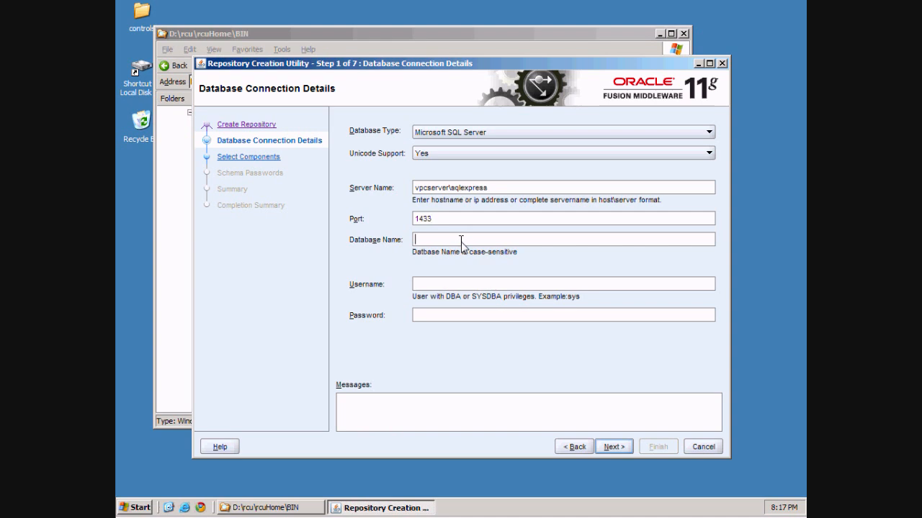
{"action": "type", "text": "ecm"}
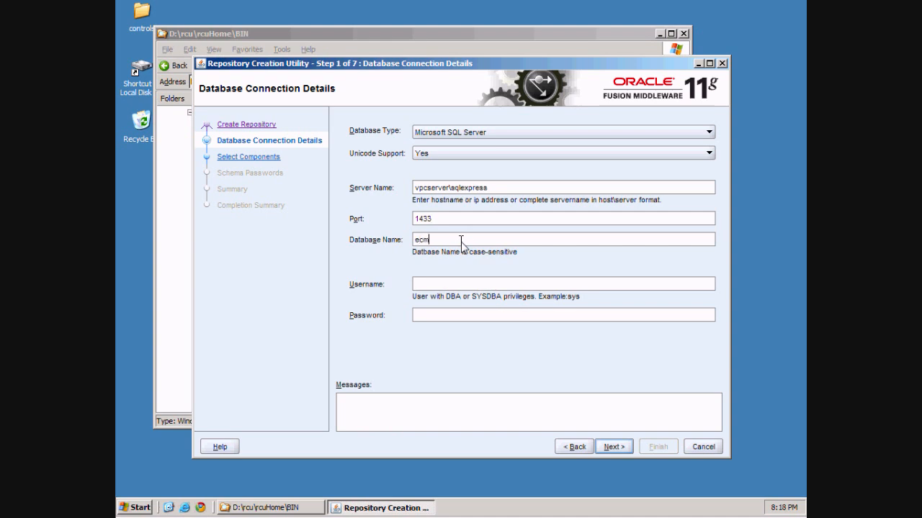
{"action": "type", "text": "sa"}
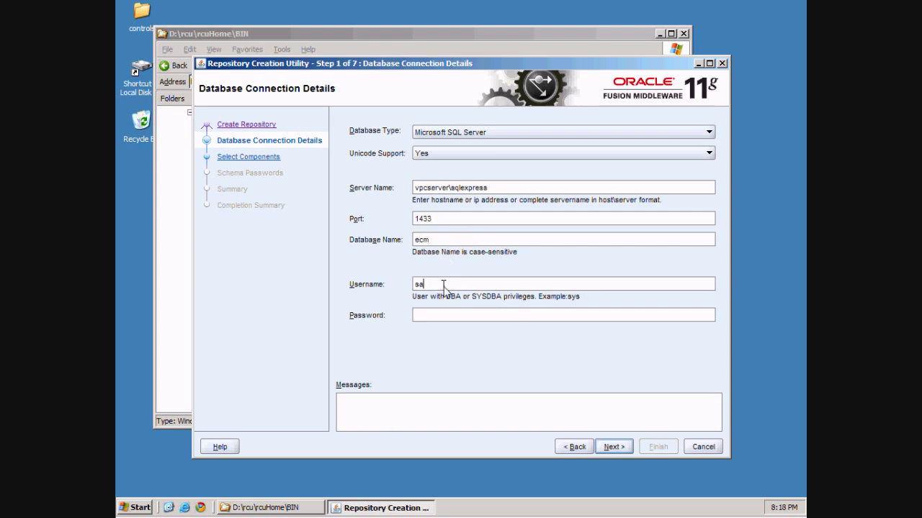
{"action": "type", "text": "••"}
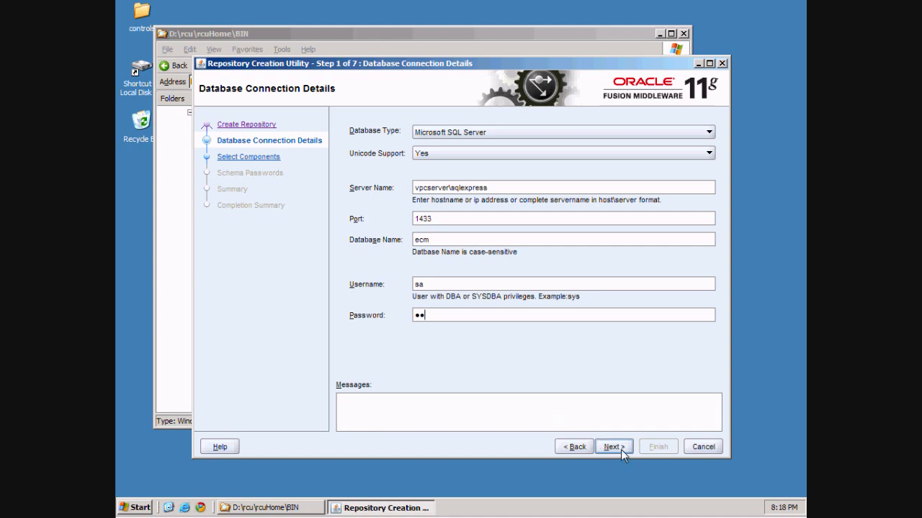
{"action": "left_click", "coordinate": [614, 446]}
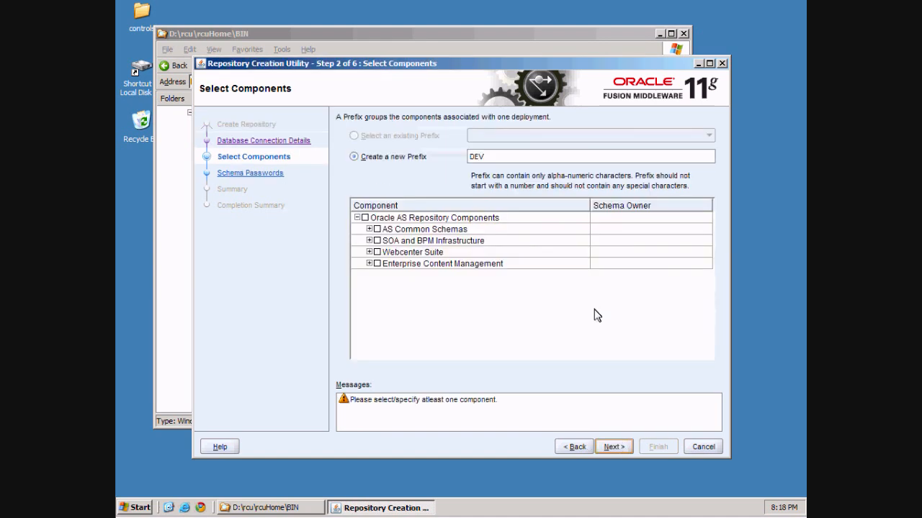
Step: Select Oracle Content Server 11g and Metadata Services schemas and accept the passed prerequisite checks
{"action": "left_click", "coordinate": [369, 264]}
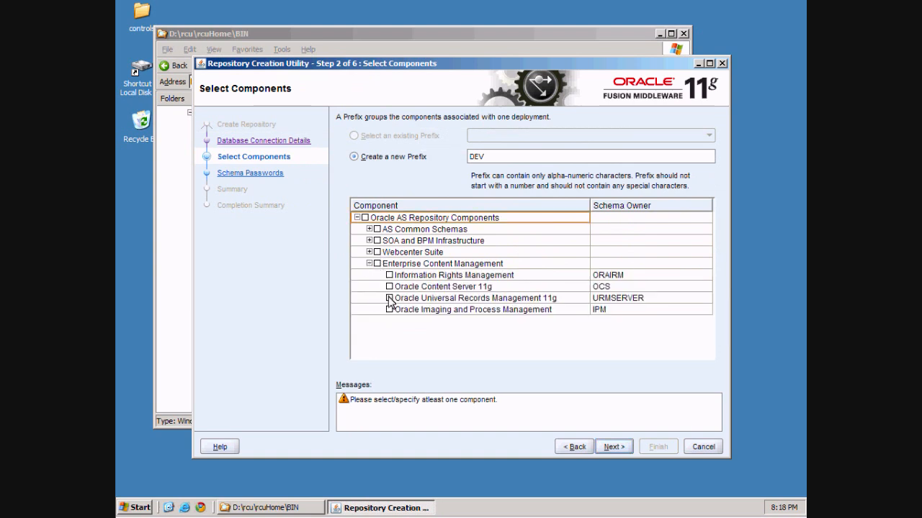
{"action": "left_click", "coordinate": [389, 287]}
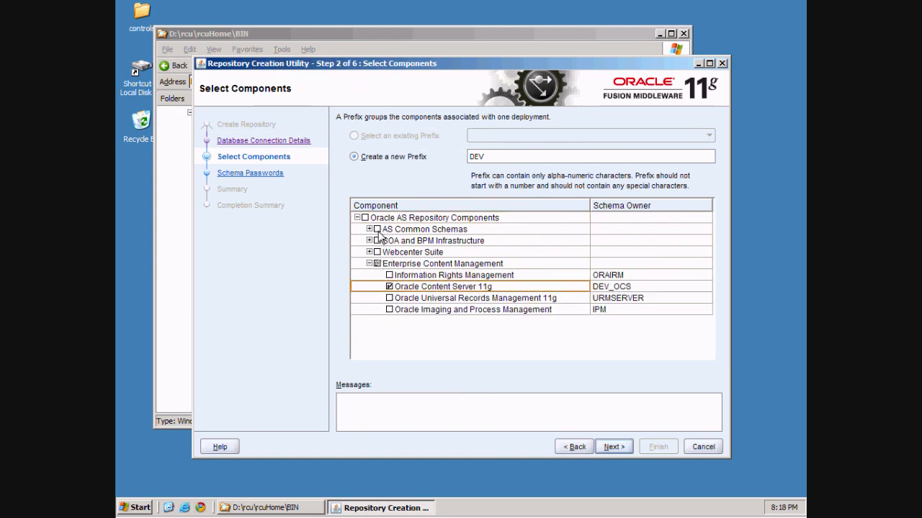
{"action": "left_click", "coordinate": [373, 229]}
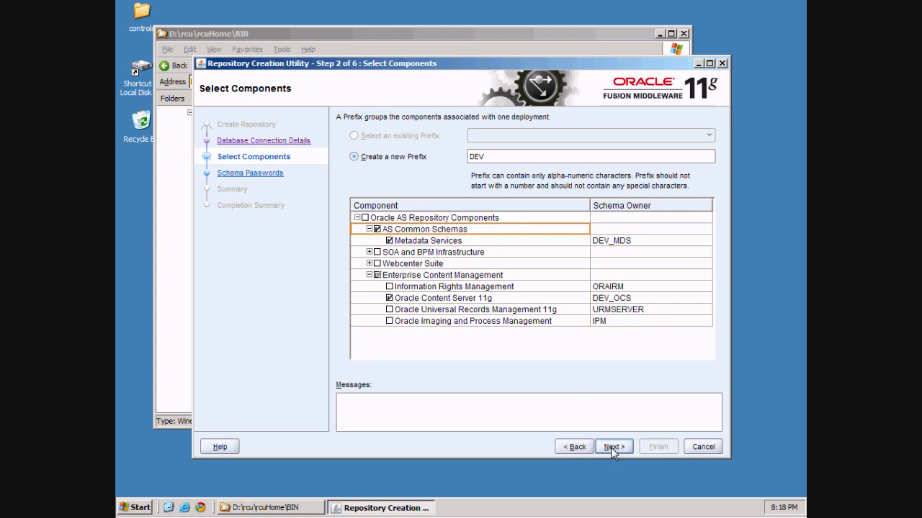
{"action": "left_click", "coordinate": [613, 446]}
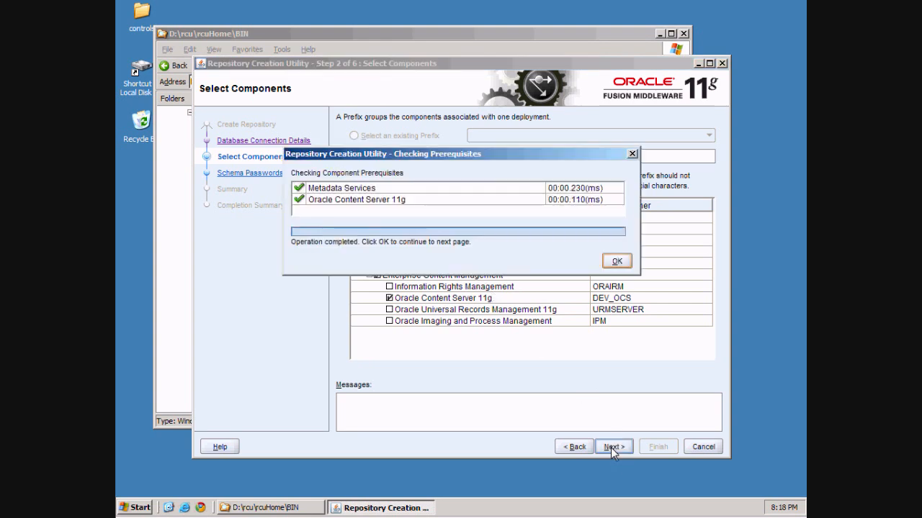
{"action": "left_click", "coordinate": [617, 261]}
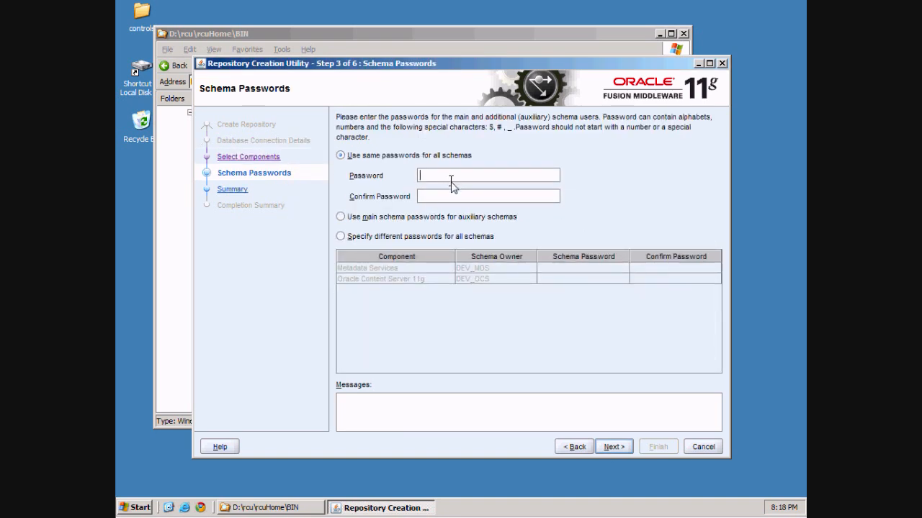
Step: Enter and confirm one shared schema password, then create the DEV_MDS and DEV_OCS schemas from the Summary
{"action": "type", "text": "••"}
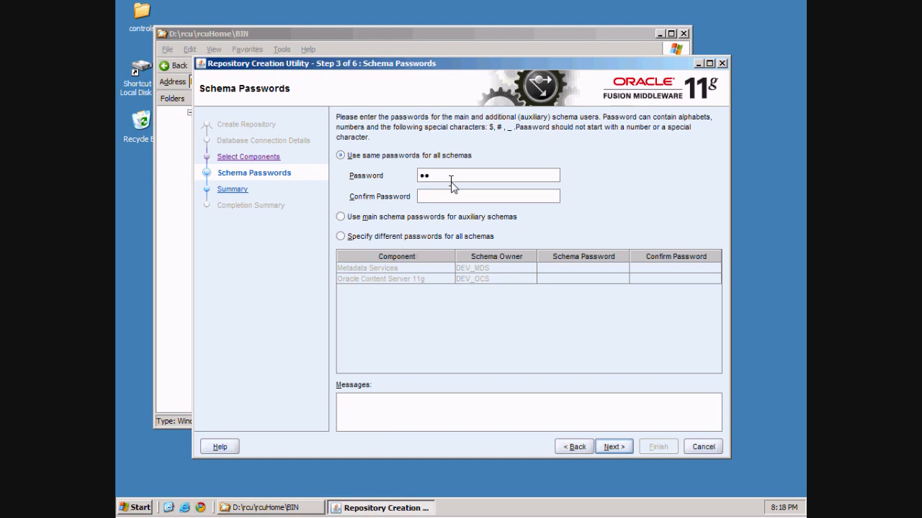
{"action": "type", "text": "•"}
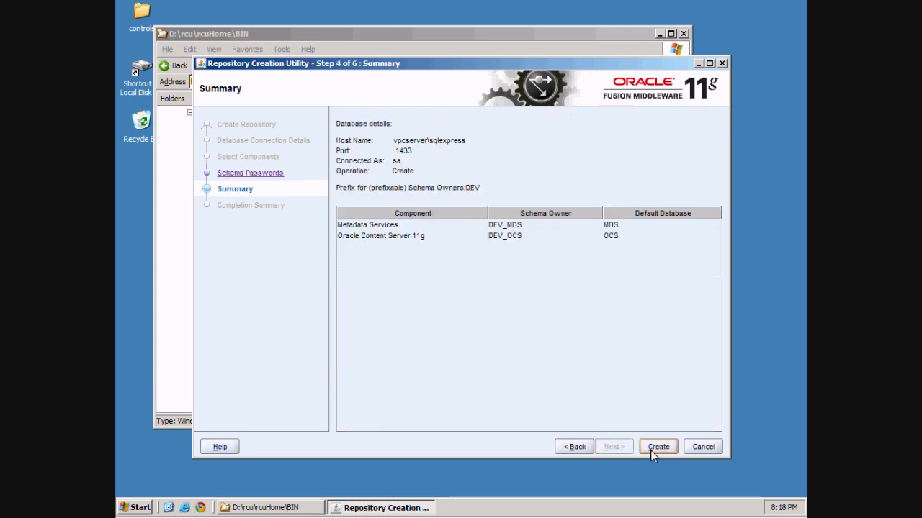
{"action": "left_click", "coordinate": [657, 446]}
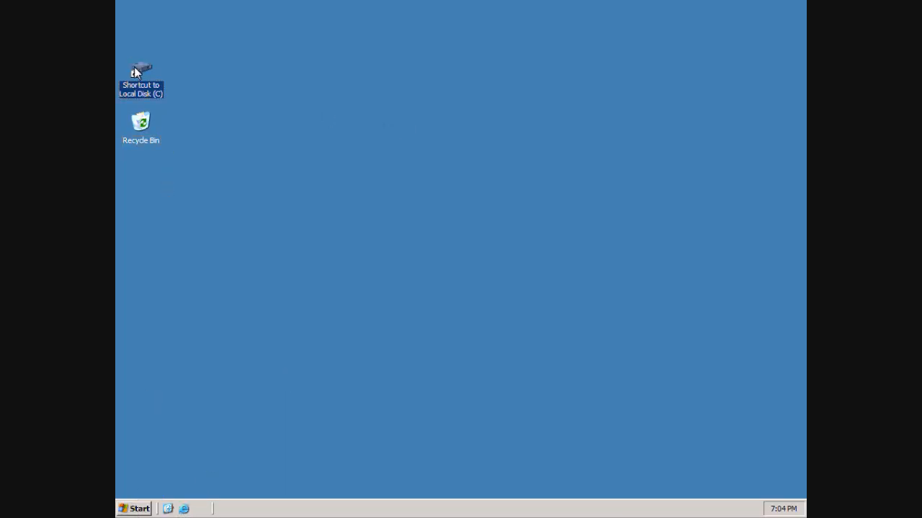
Step: Browse to D:\wl in Explorer and run the wls1033 WebLogic installer executable
{"action": "double_click", "coordinate": [141, 69]}
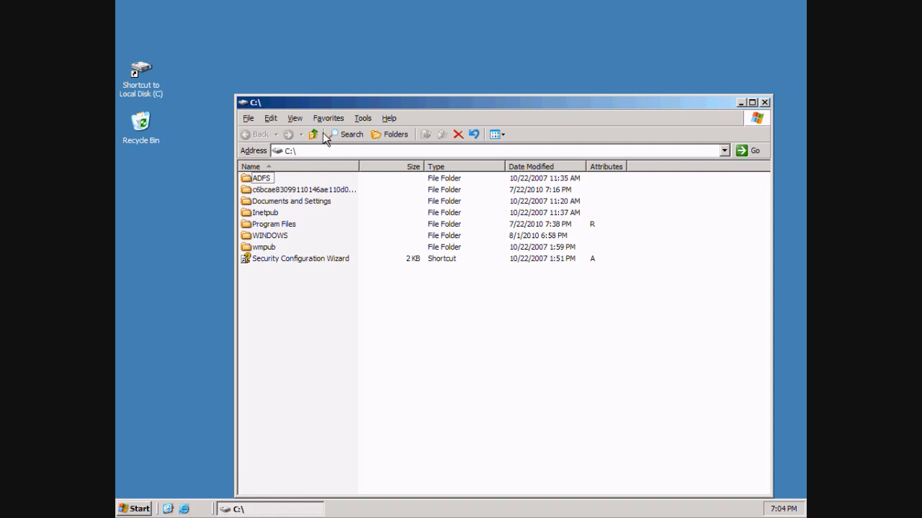
{"action": "left_click", "coordinate": [312, 134]}
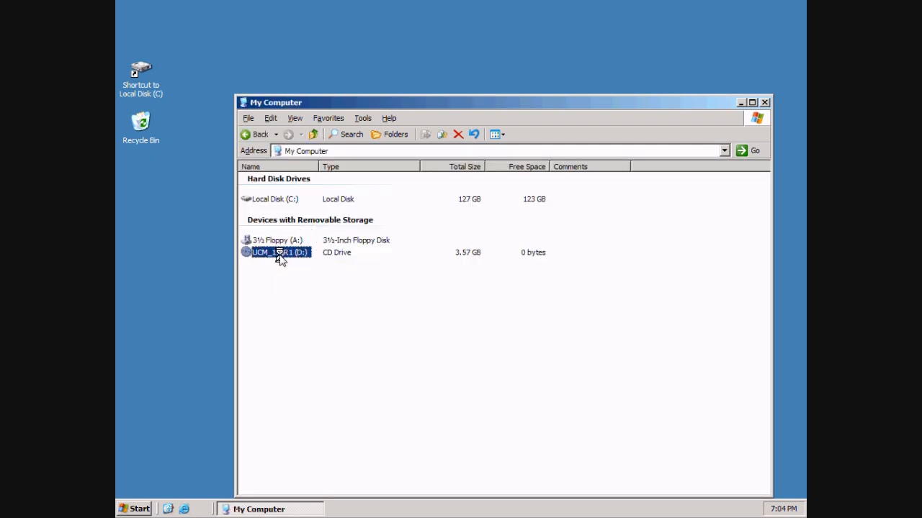
{"action": "double_click", "coordinate": [280, 252]}
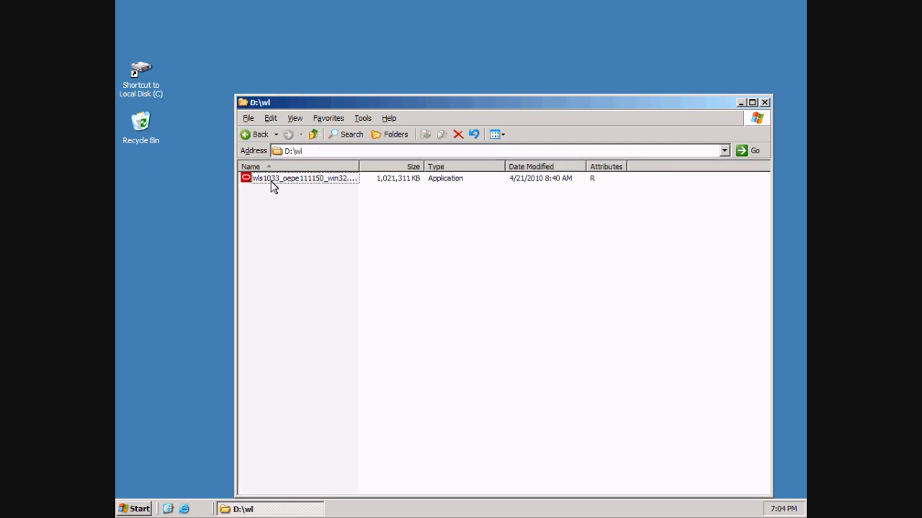
{"action": "double_click", "coordinate": [303, 178]}
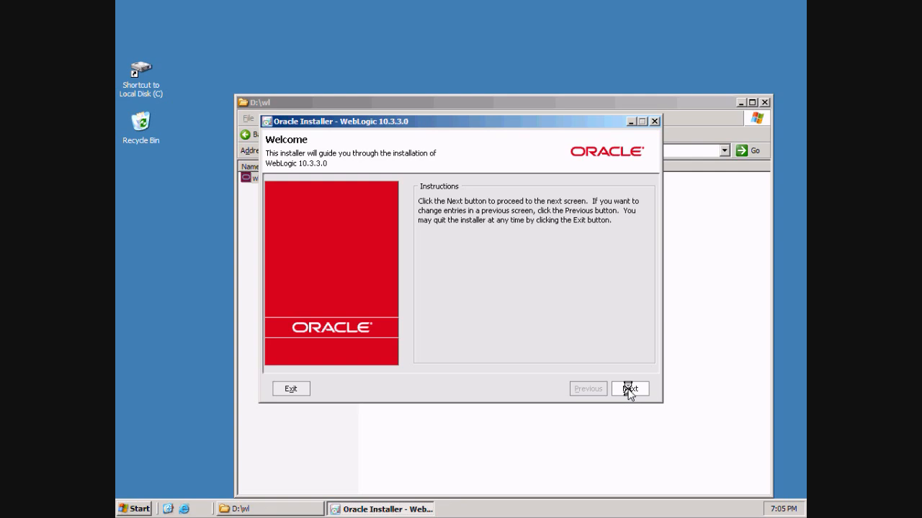
Step: Accept new Middleware home C:\Oracle\Middleware, untick security updates, and continue to Choose Install Type
{"action": "left_click", "coordinate": [628, 389]}
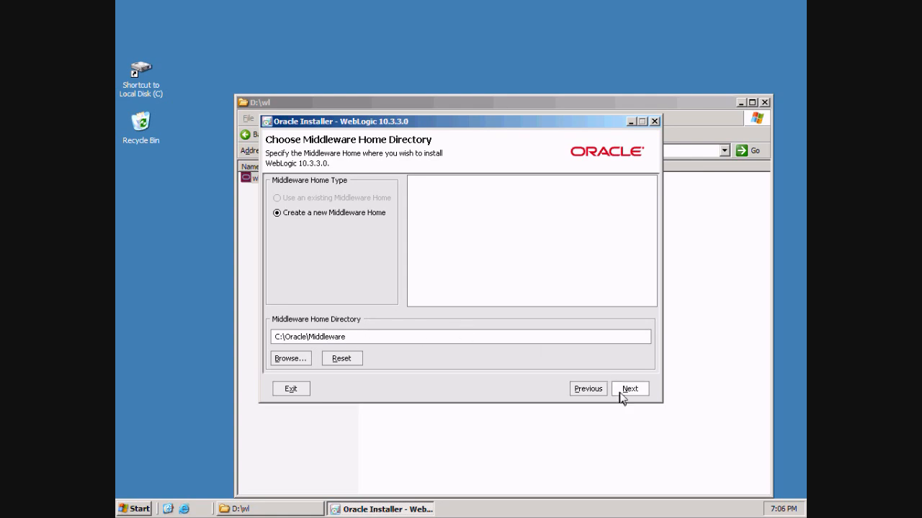
{"action": "left_click", "coordinate": [630, 389]}
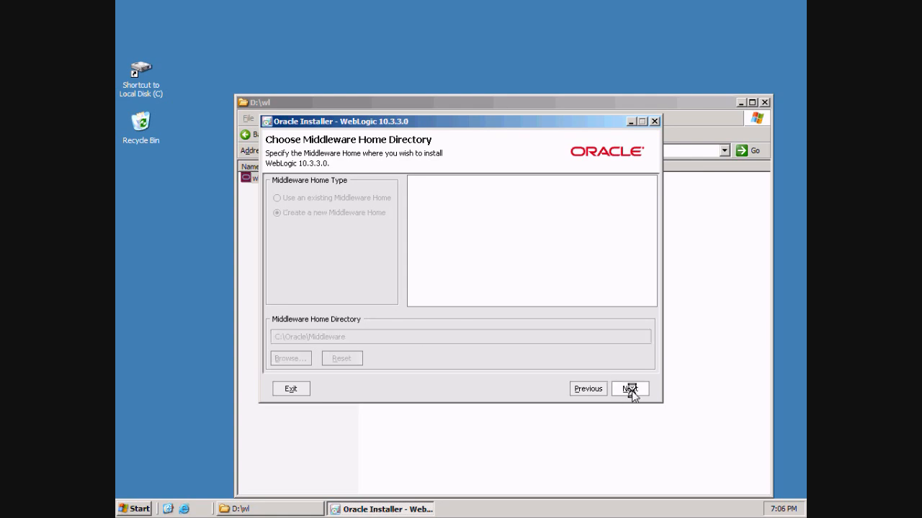
{"action": "left_click", "coordinate": [629, 388]}
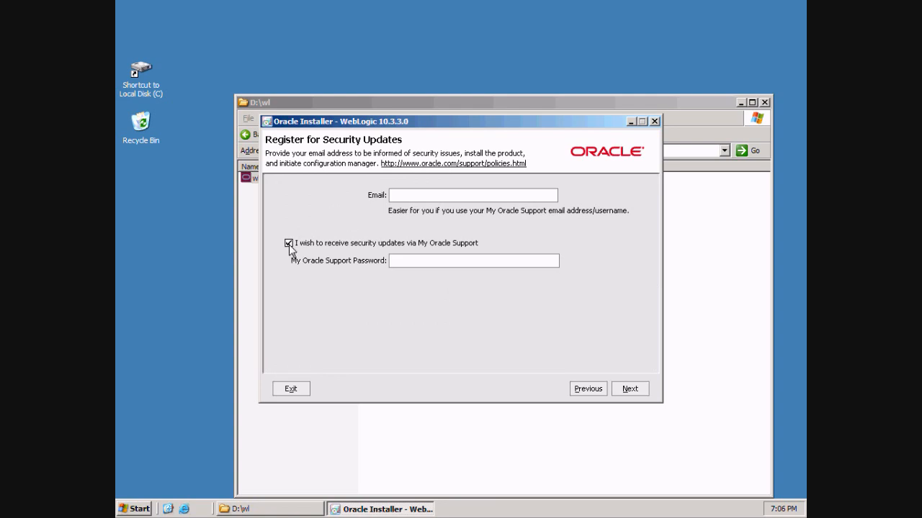
{"action": "left_click", "coordinate": [288, 242]}
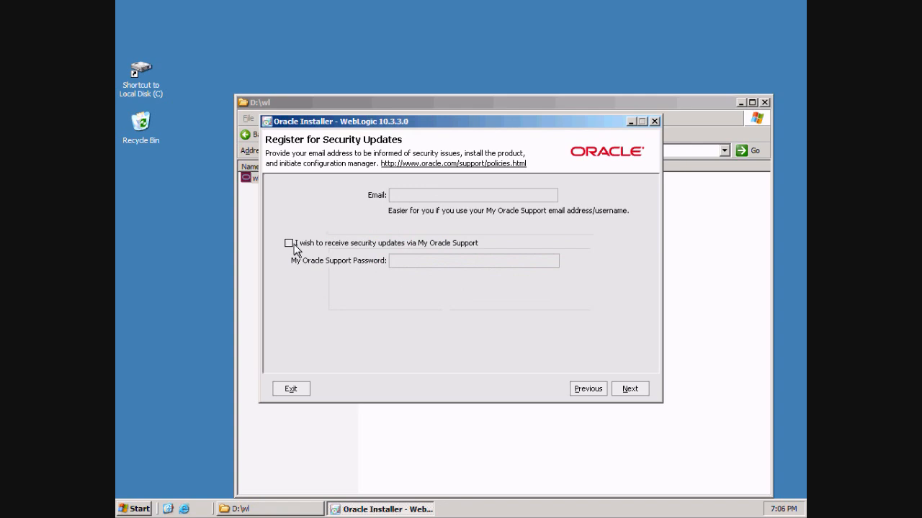
{"action": "mouse_move", "coordinate": [412, 261]}
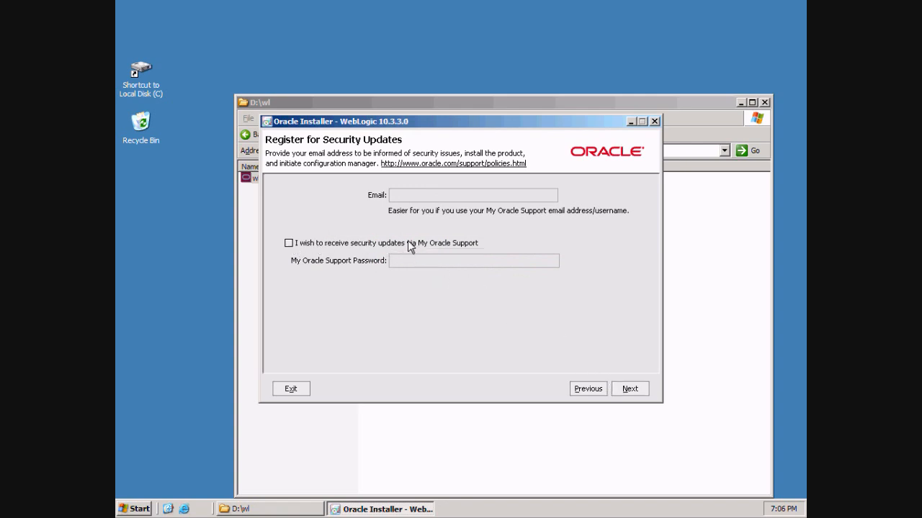
{"action": "mouse_move", "coordinate": [483, 250]}
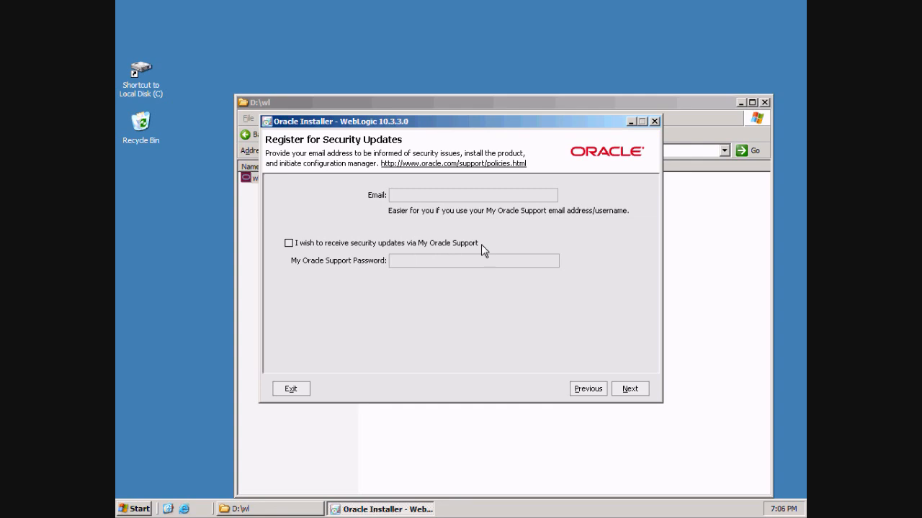
{"action": "mouse_move", "coordinate": [406, 190]}
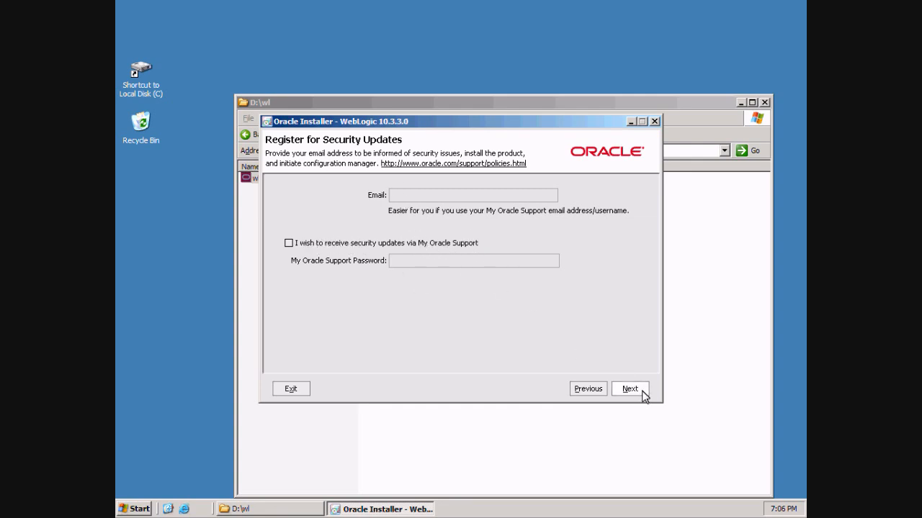
{"action": "left_click", "coordinate": [629, 389]}
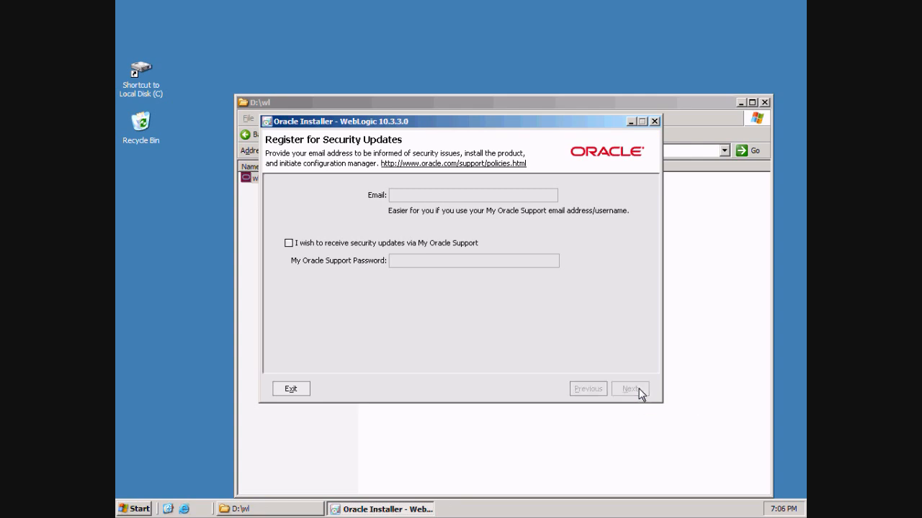
{"action": "left_click", "coordinate": [629, 389]}
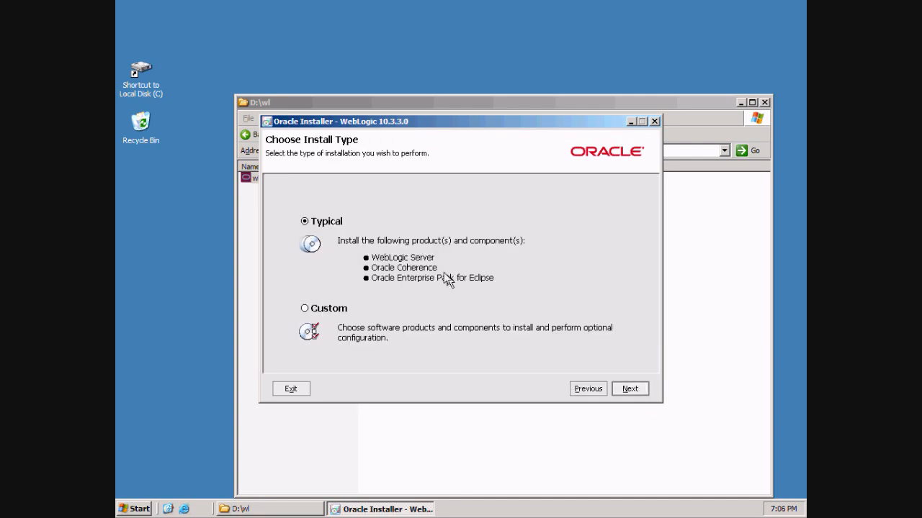
Step: Keep Typical install and default product directories, choose All Users Start Menu shortcuts, reach Installation Summary
{"action": "left_click", "coordinate": [629, 389]}
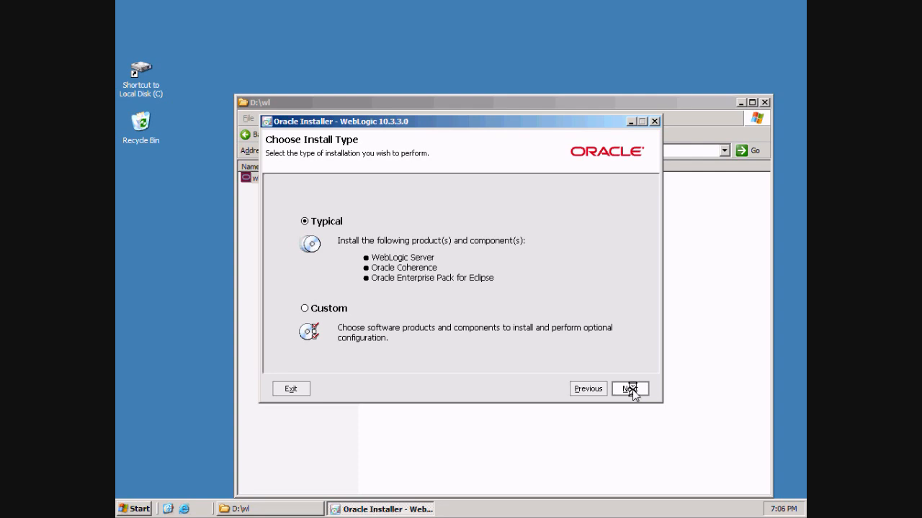
{"action": "left_click", "coordinate": [629, 388]}
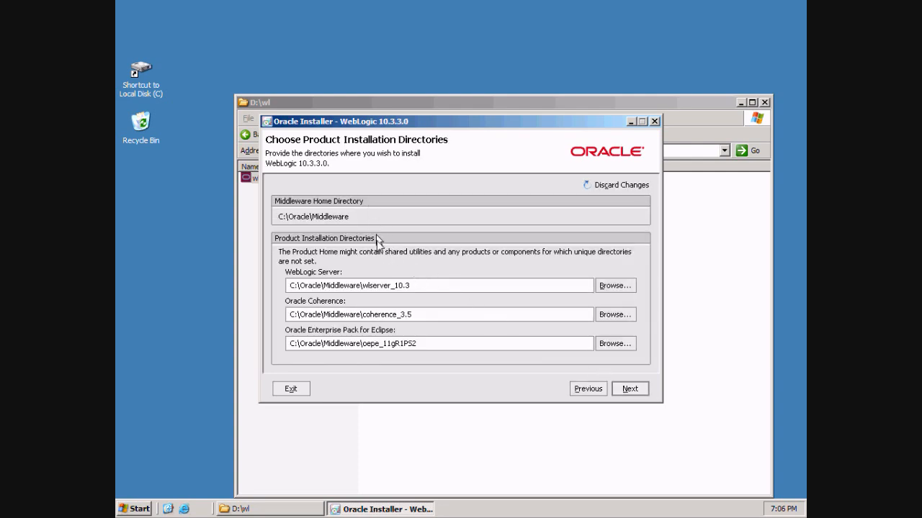
{"action": "mouse_move", "coordinate": [623, 418]}
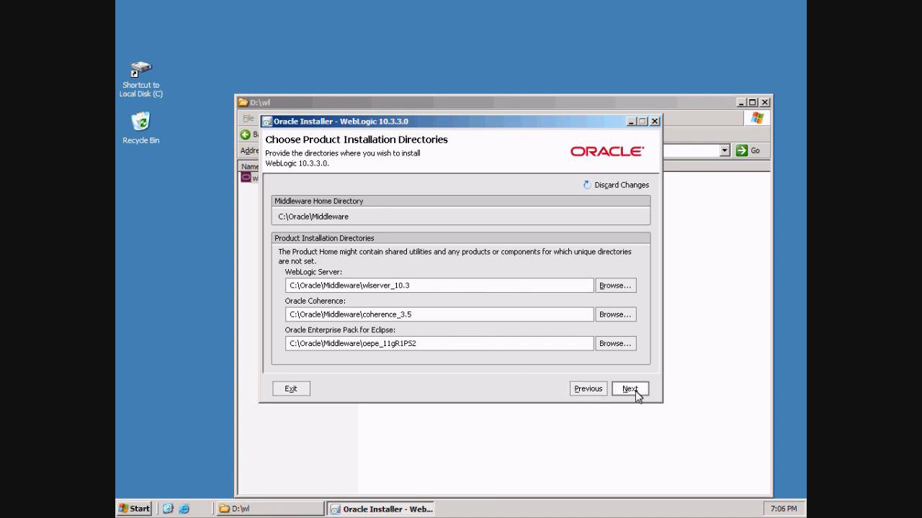
{"action": "left_click", "coordinate": [628, 389]}
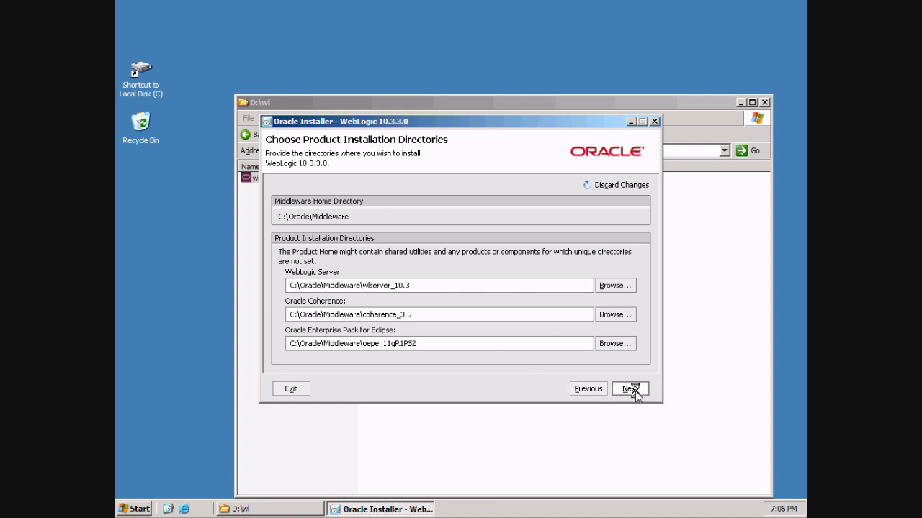
{"action": "left_click", "coordinate": [628, 388]}
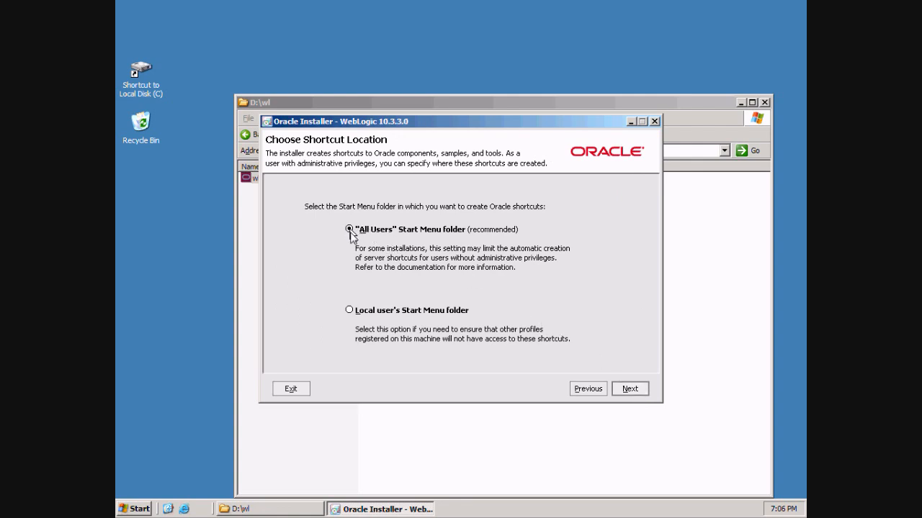
{"action": "left_click", "coordinate": [629, 389]}
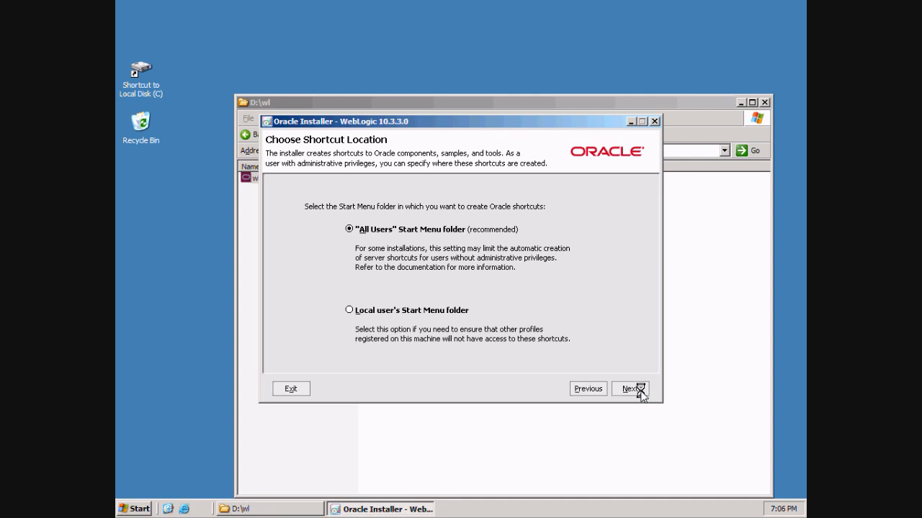
{"action": "left_click", "coordinate": [629, 389]}
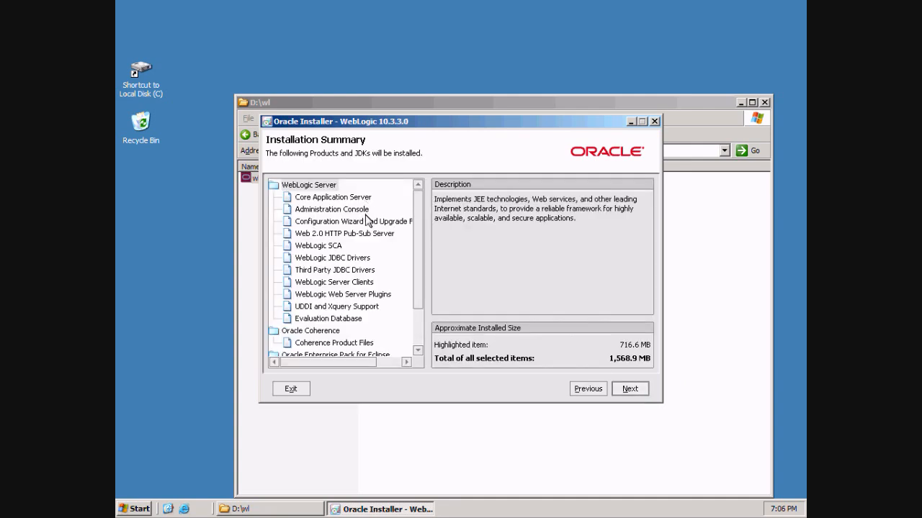
Step: Install the listed WebLogic products and close the installer with Run Quickstart unchecked
{"action": "left_click", "coordinate": [630, 388]}
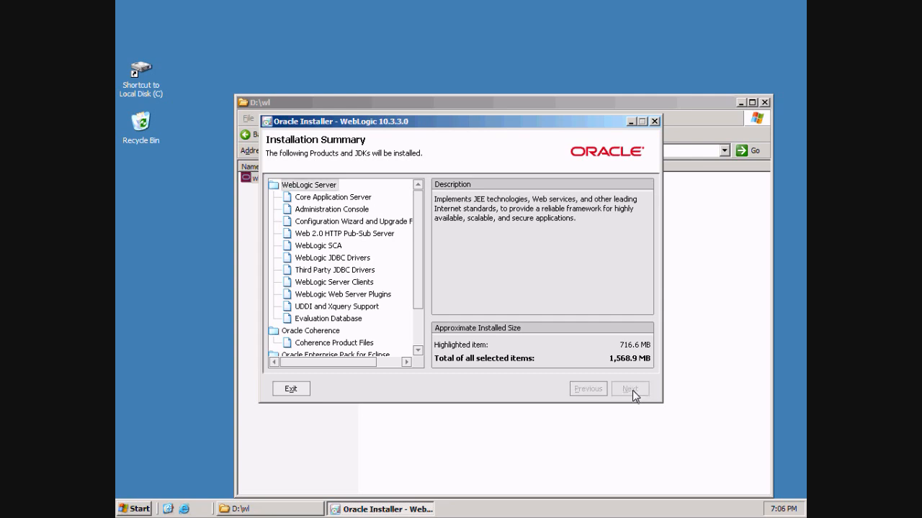
{"action": "left_click", "coordinate": [628, 389]}
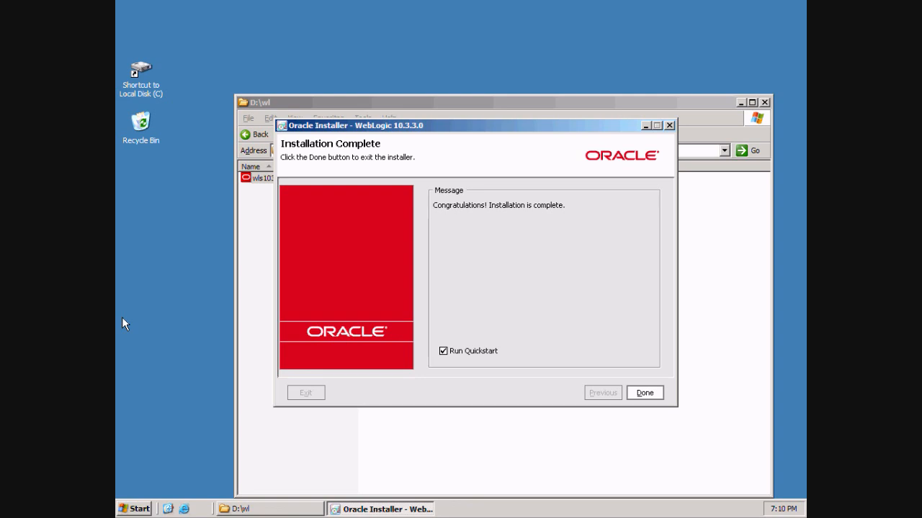
{"action": "mouse_move", "coordinate": [582, 412]}
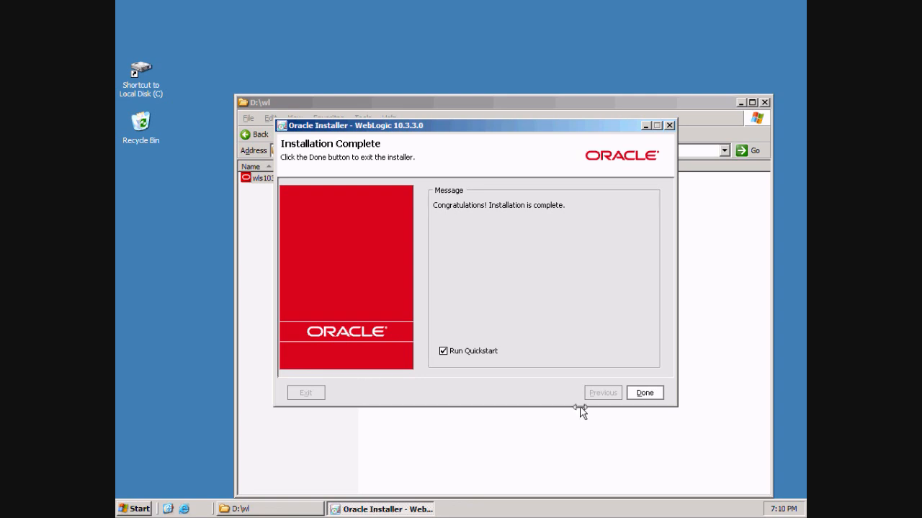
{"action": "left_click", "coordinate": [443, 351]}
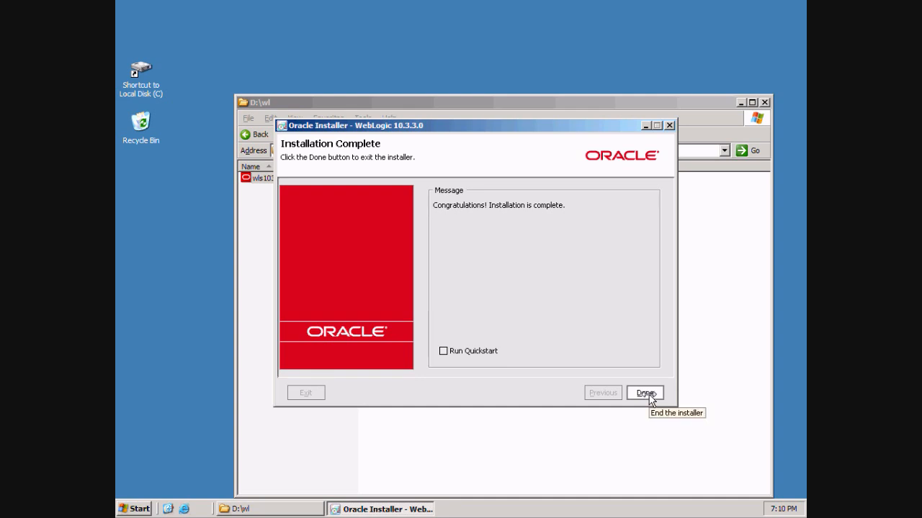
{"action": "left_click", "coordinate": [645, 392]}
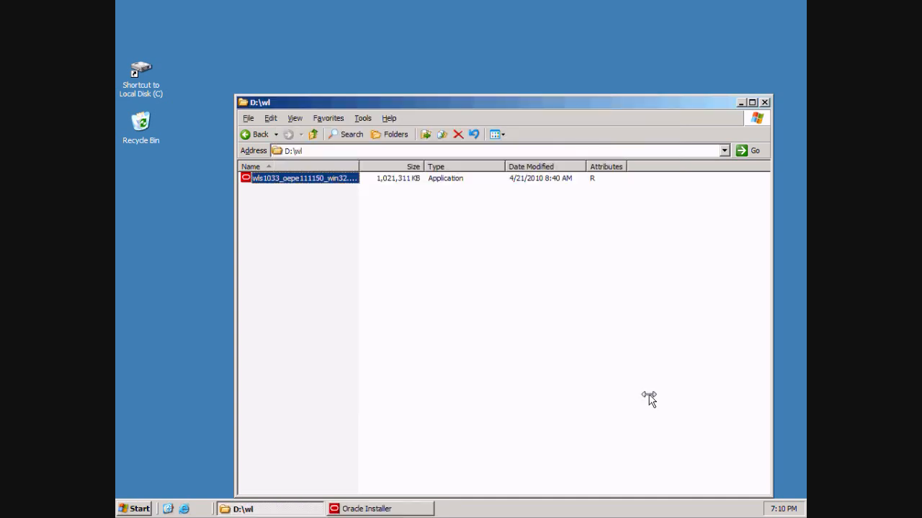